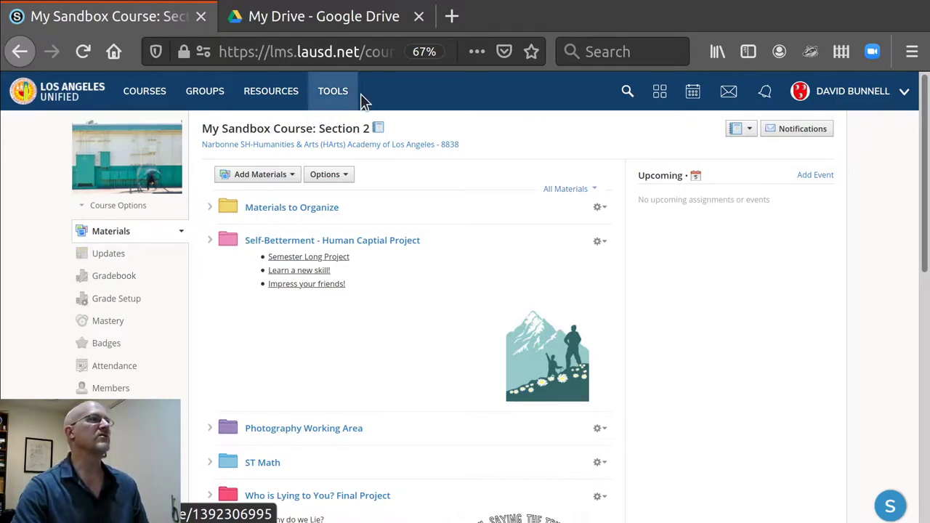
- Glance at the Google Drive files and return to the Schoology course materials
click(323, 16)
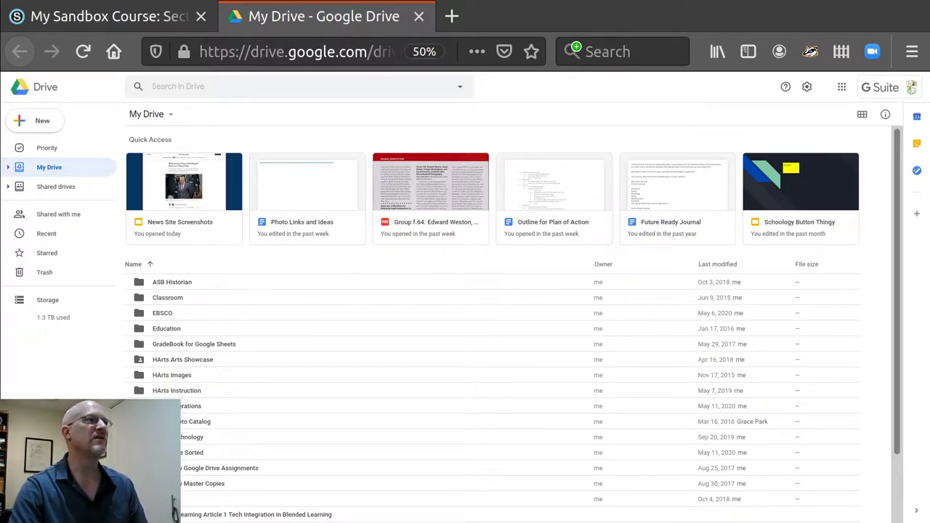
click(109, 16)
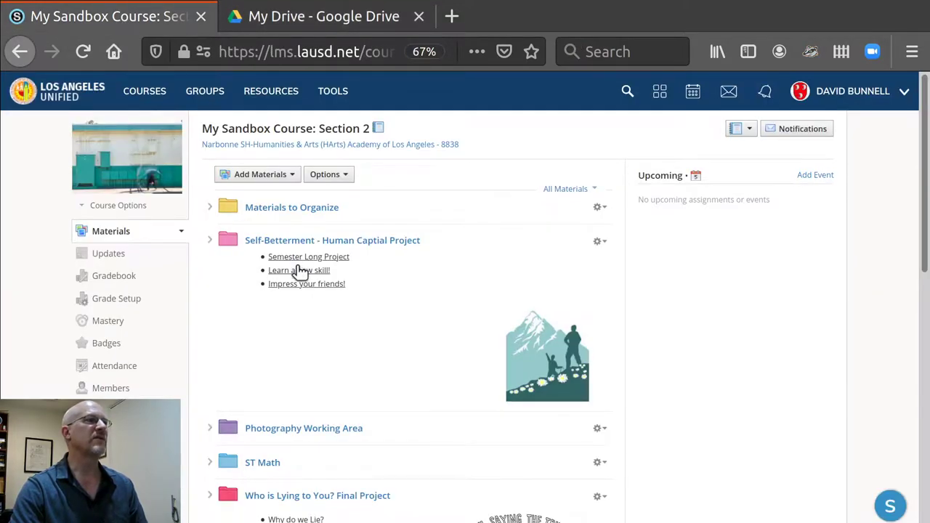
scroll(down, 3)
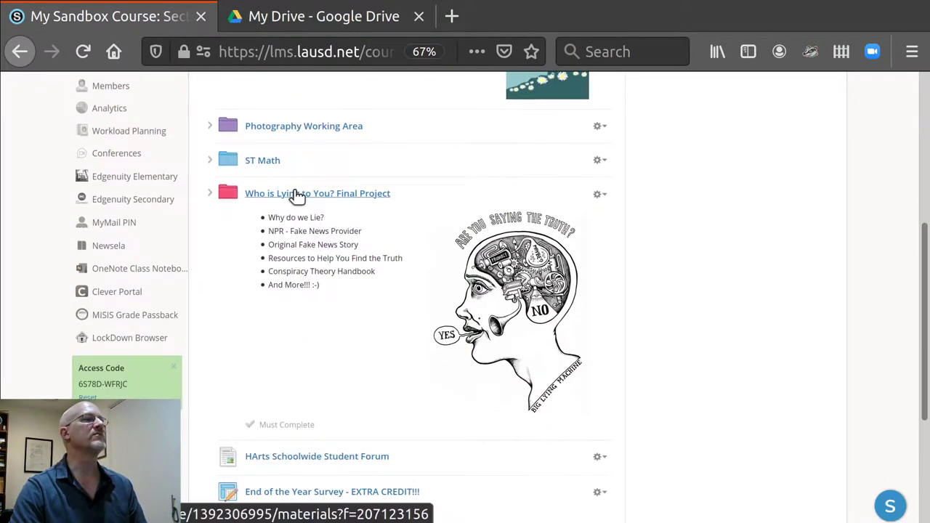
- Open the Comparison Activity assignment inside the Who is Lying to You? Final Project folder
click(317, 192)
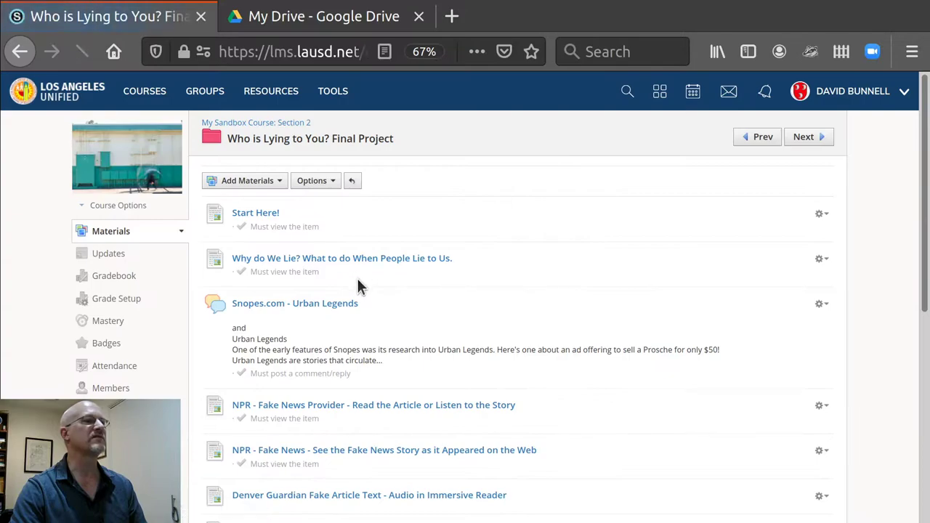
scroll(down, 3)
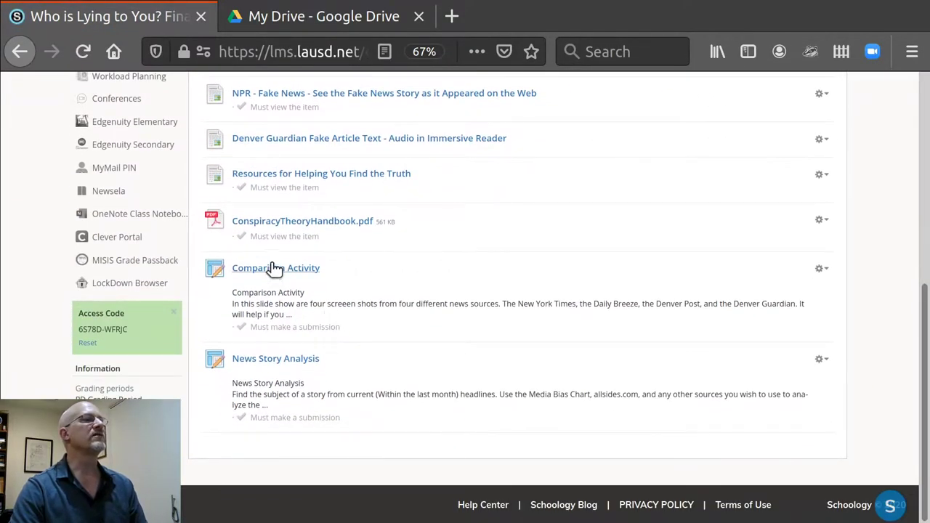
click(274, 267)
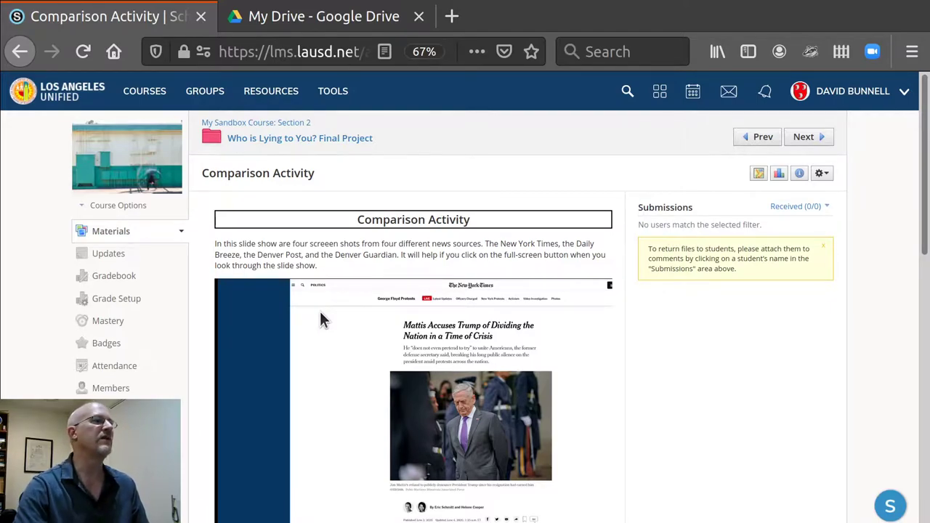
scroll(down, 3)
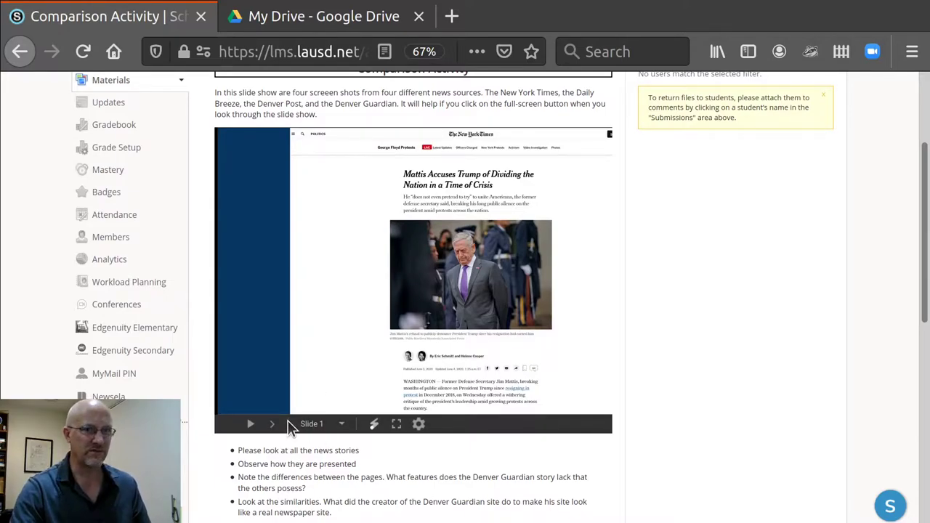
mouse_move(285, 413)
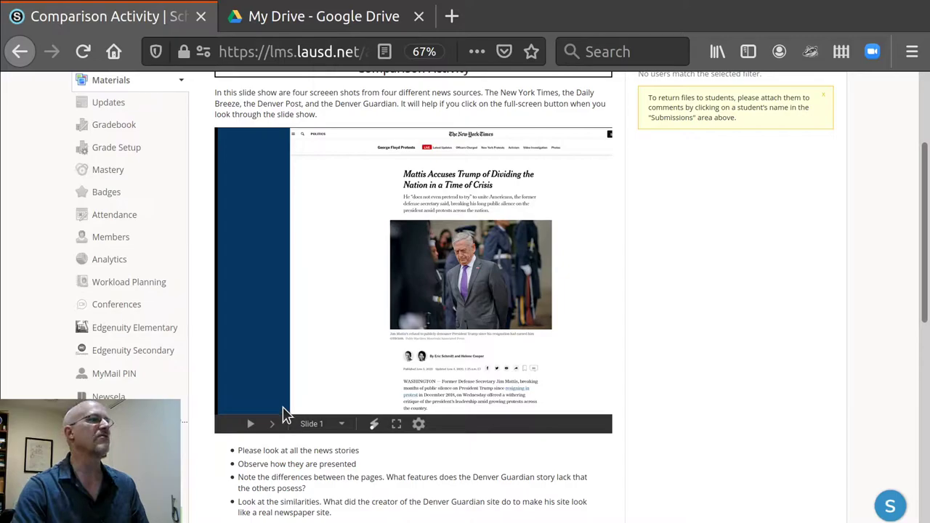
mouse_move(448, 350)
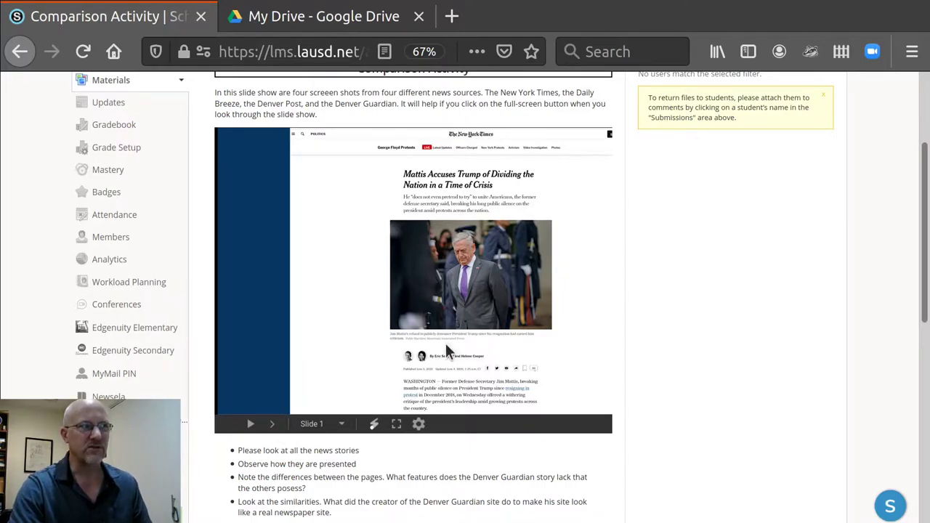
click(270, 425)
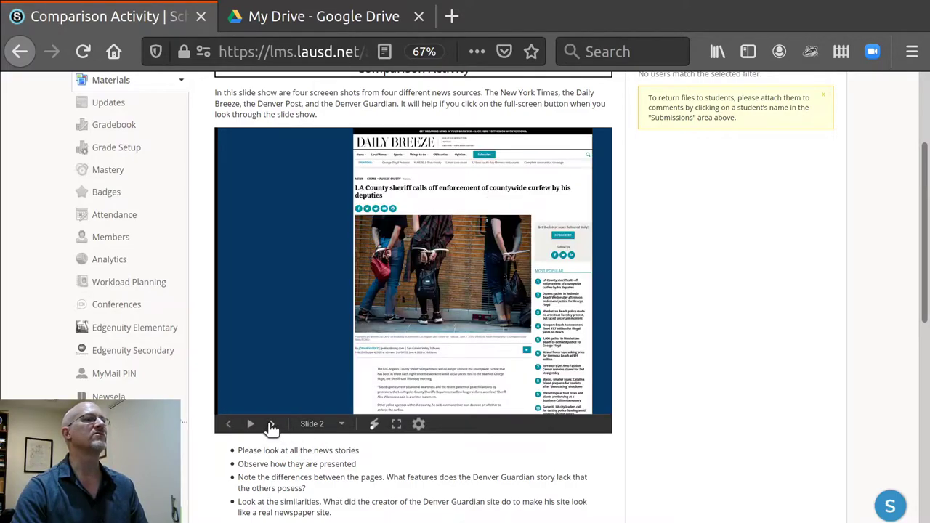
mouse_move(462, 235)
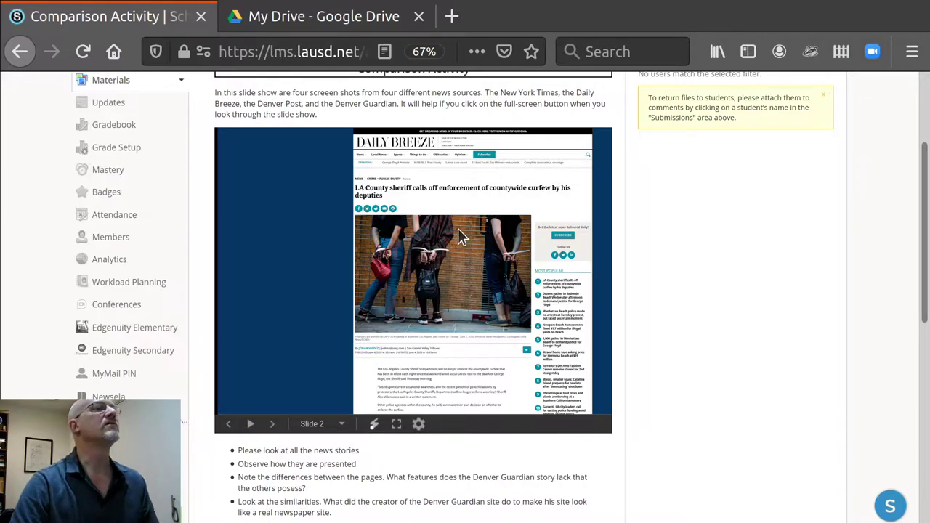
mouse_move(292, 404)
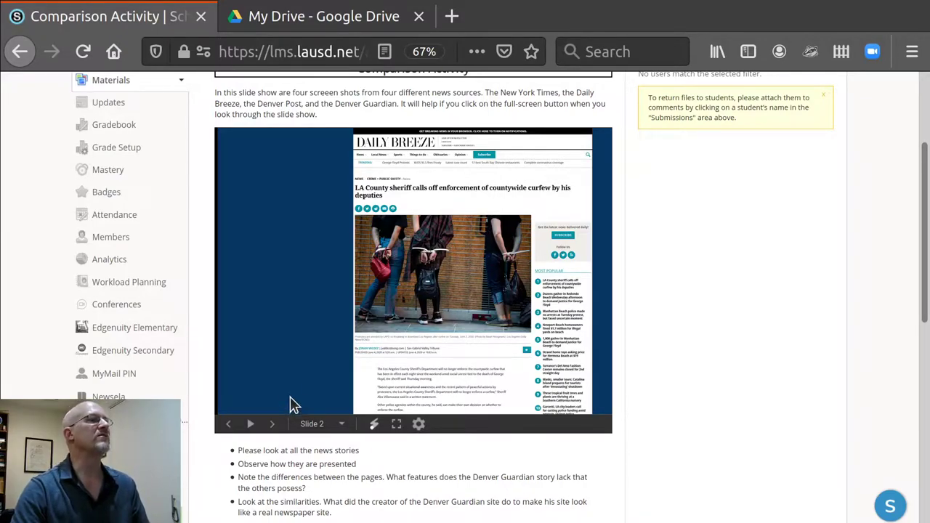
click(272, 424)
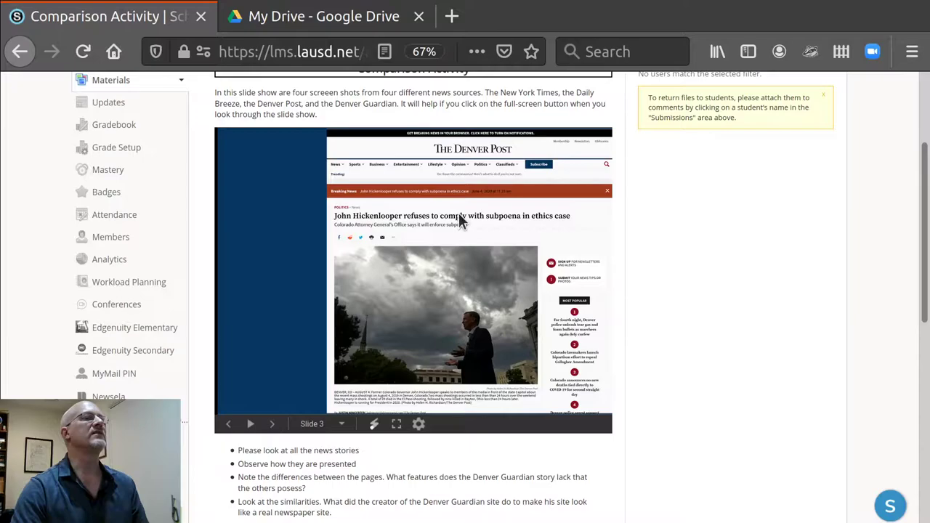
mouse_move(292, 408)
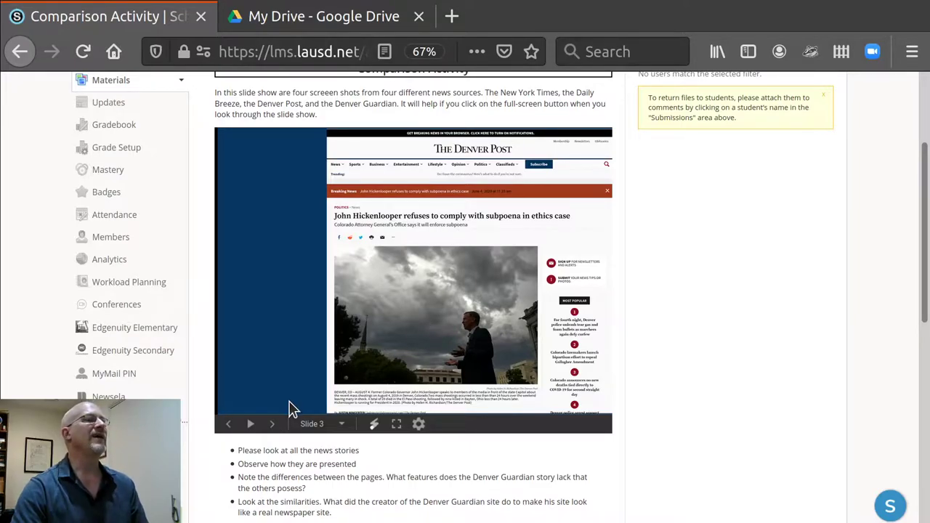
click(270, 424)
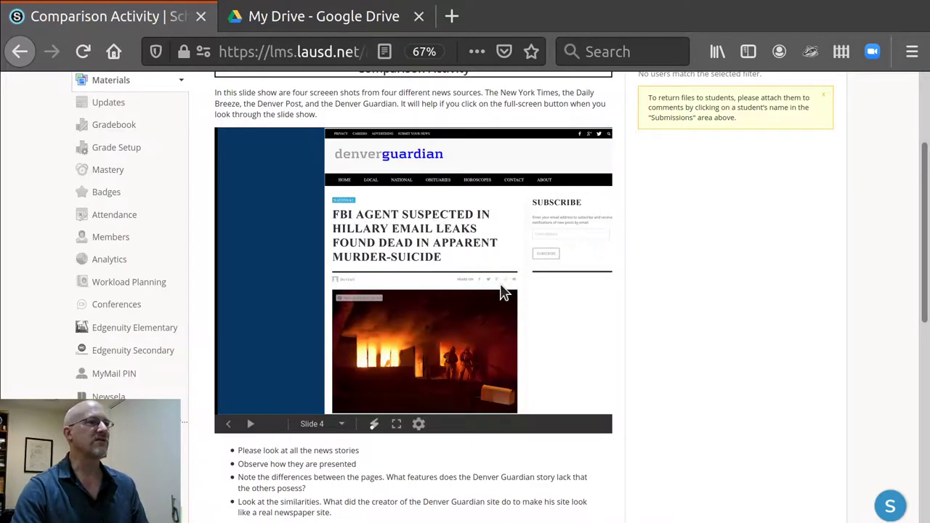
mouse_move(357, 317)
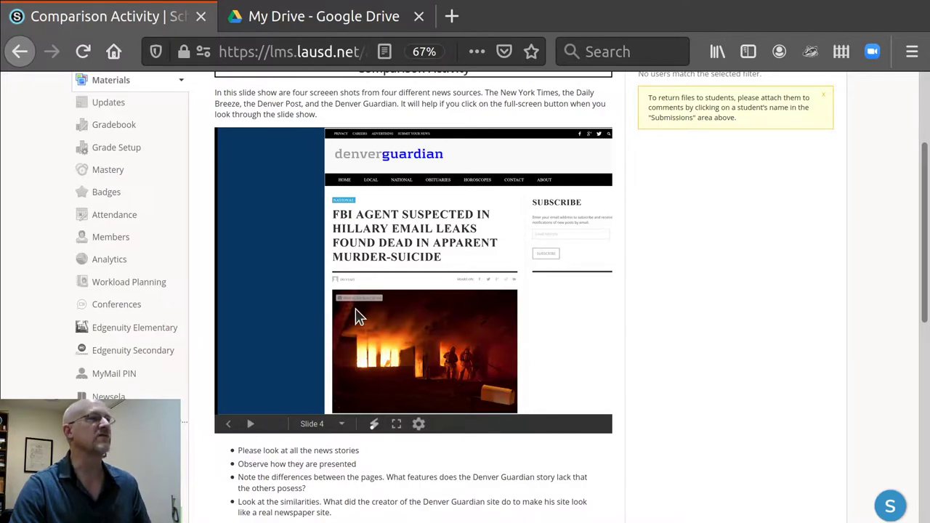
mouse_move(230, 424)
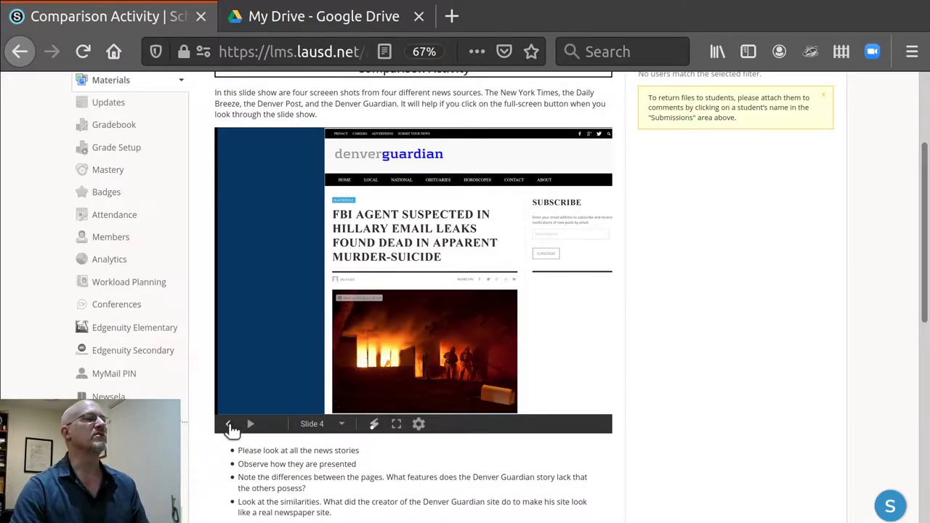
click(230, 424)
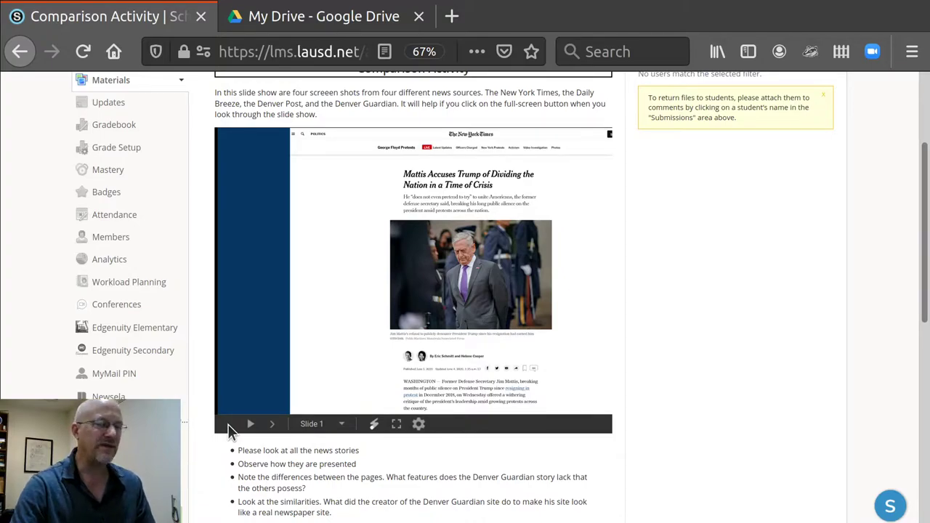
mouse_move(323, 448)
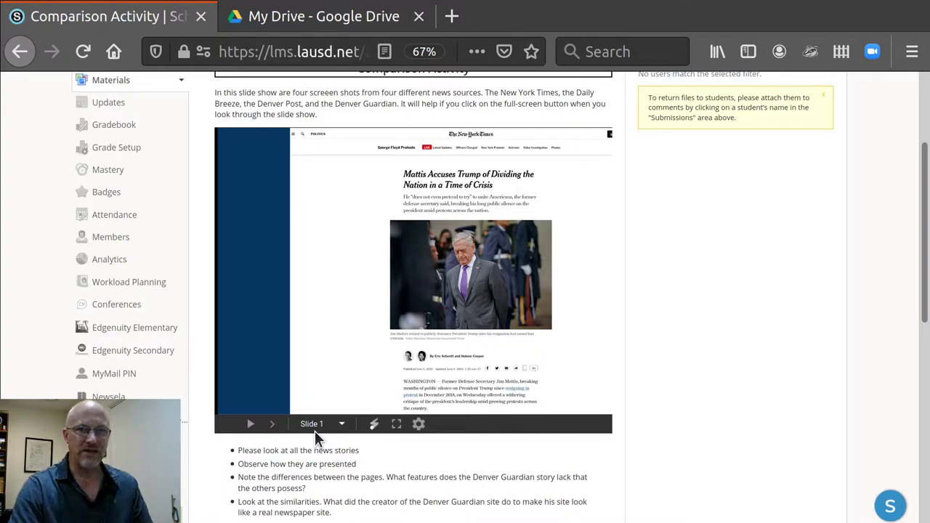
mouse_move(387, 183)
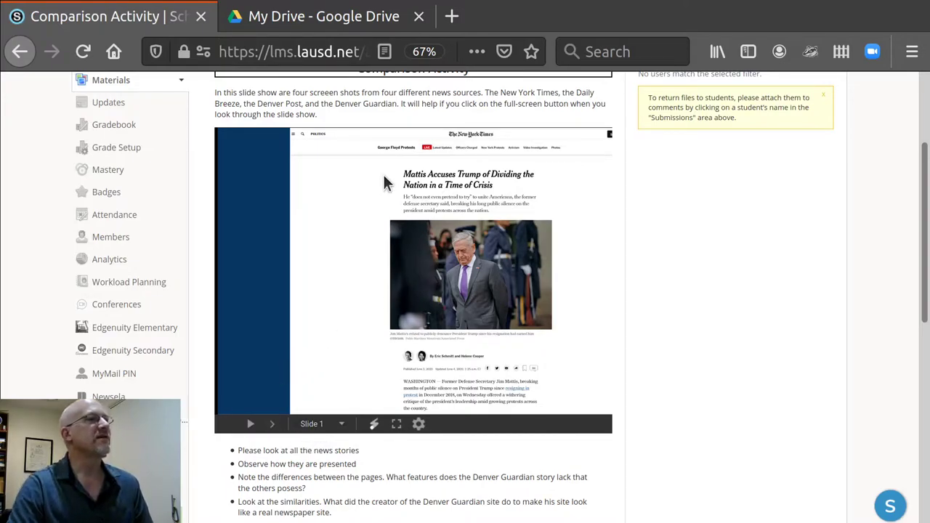
- In Google Drive, locate and open the Schoology Master Copies folder
click(320, 16)
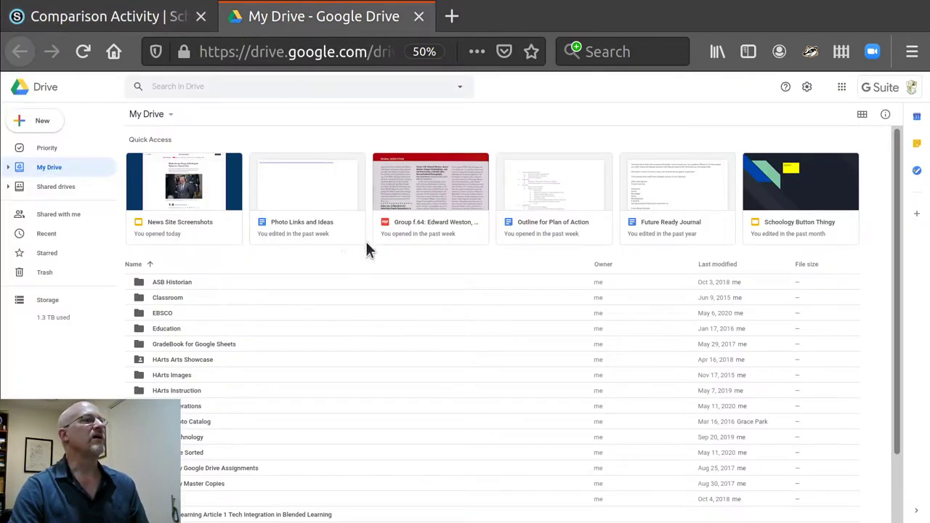
scroll(down, 3)
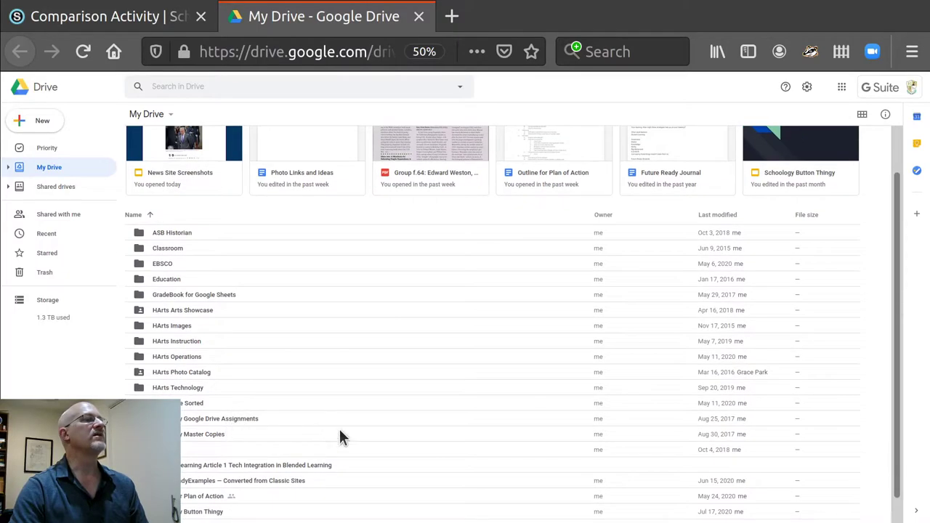
scroll(down, 3)
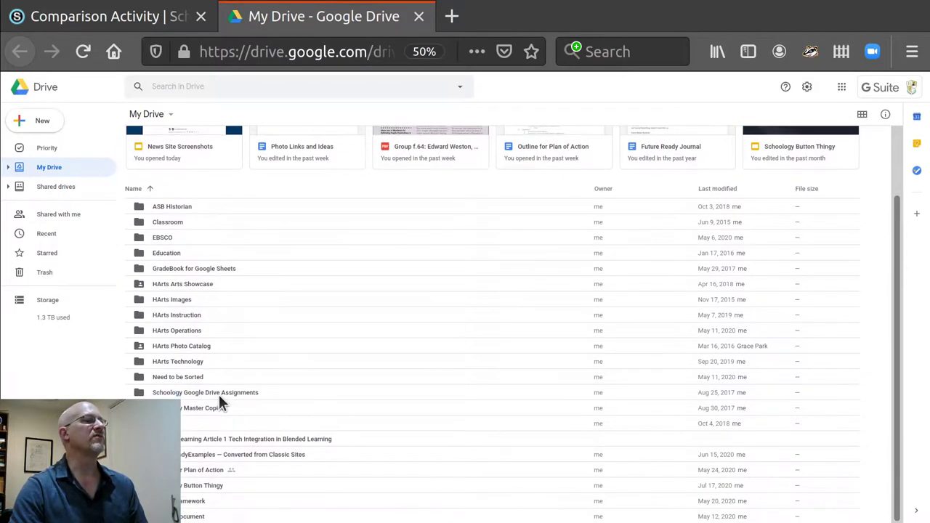
scroll(up, 3)
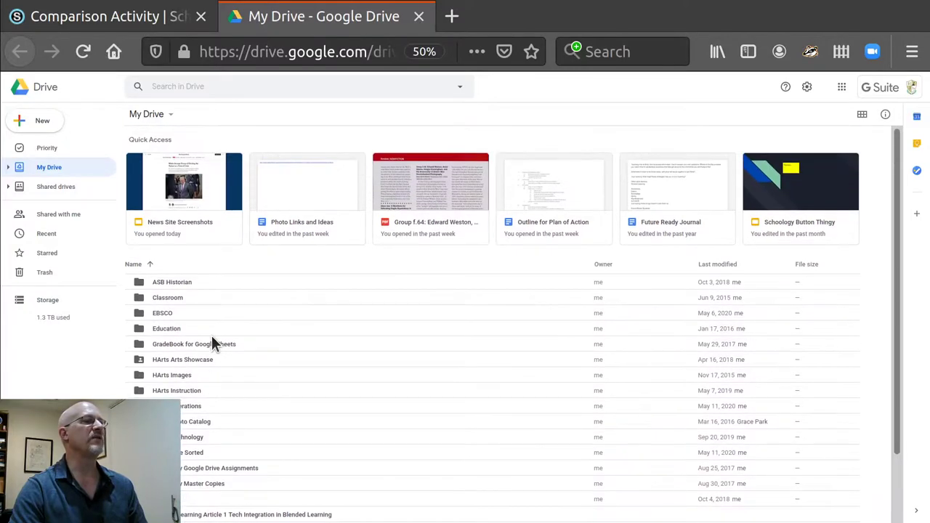
scroll(down, 3)
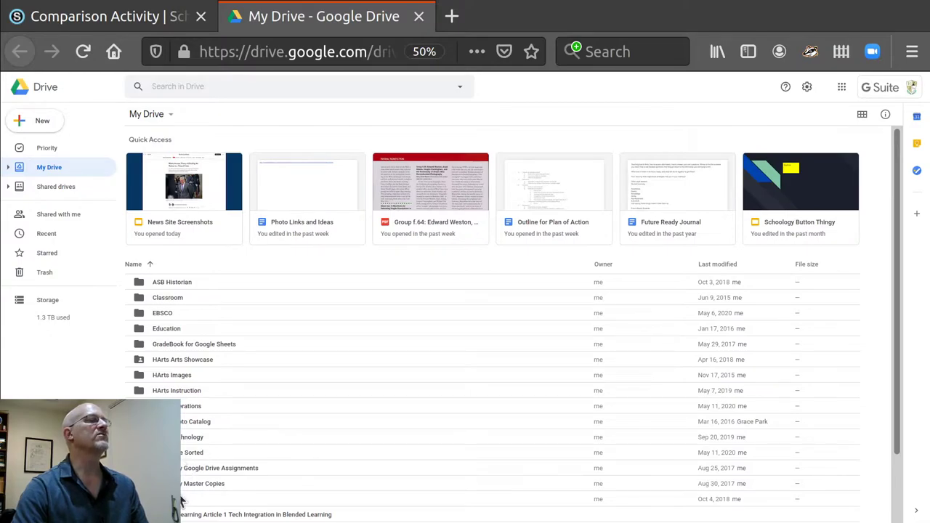
double_click(207, 484)
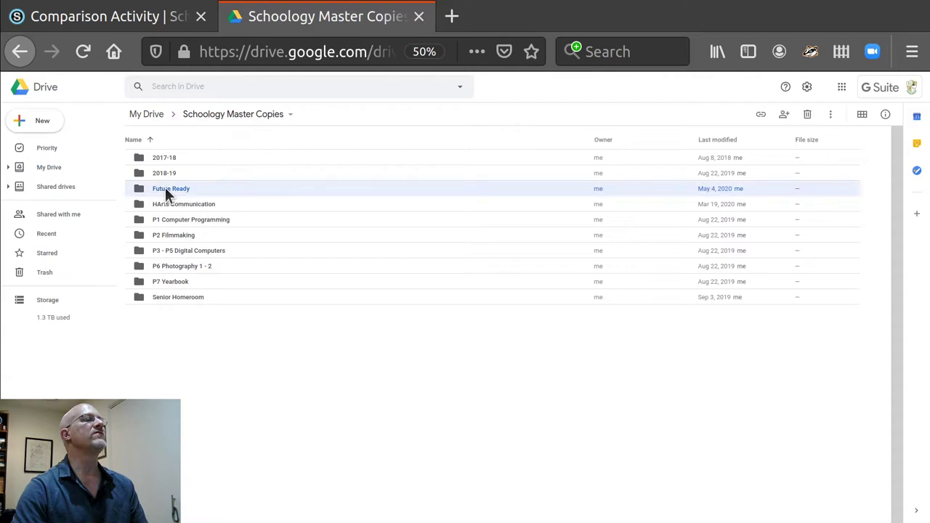
- Open the Future Ready folder and select the News Site Screenshots presentation
double_click(171, 189)
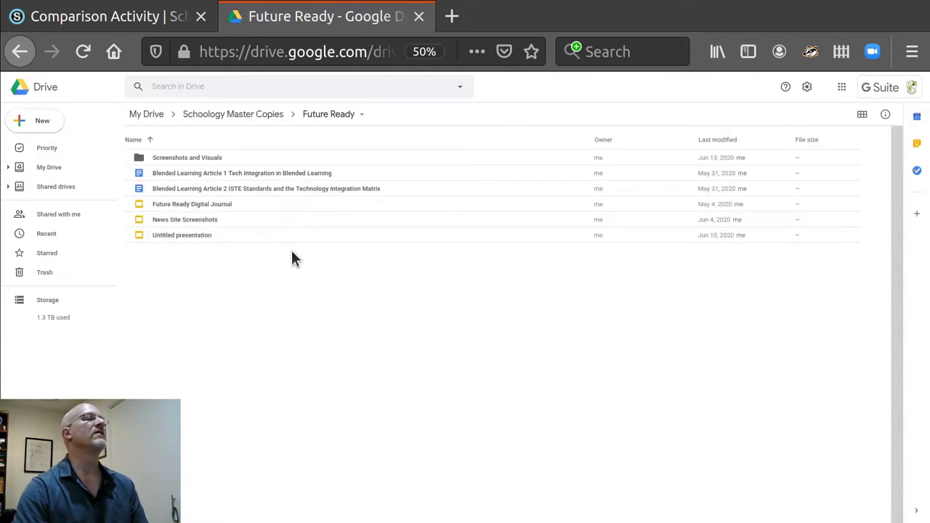
mouse_move(211, 235)
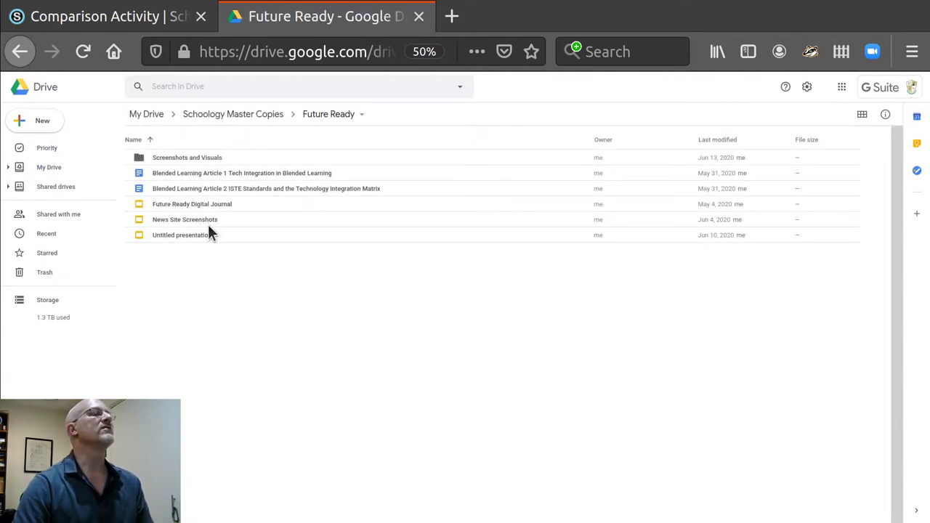
click(184, 219)
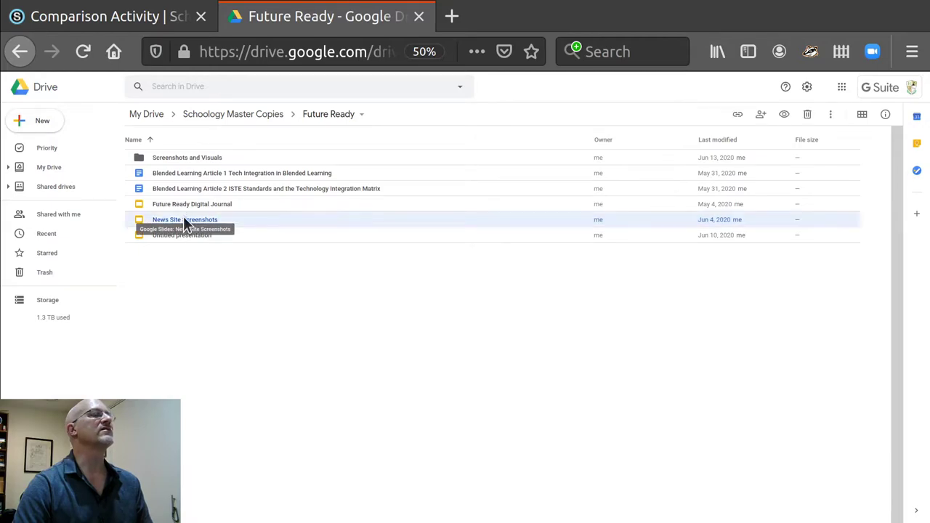
- Open the News Site Screenshots presentation in Google Slides
double_click(184, 220)
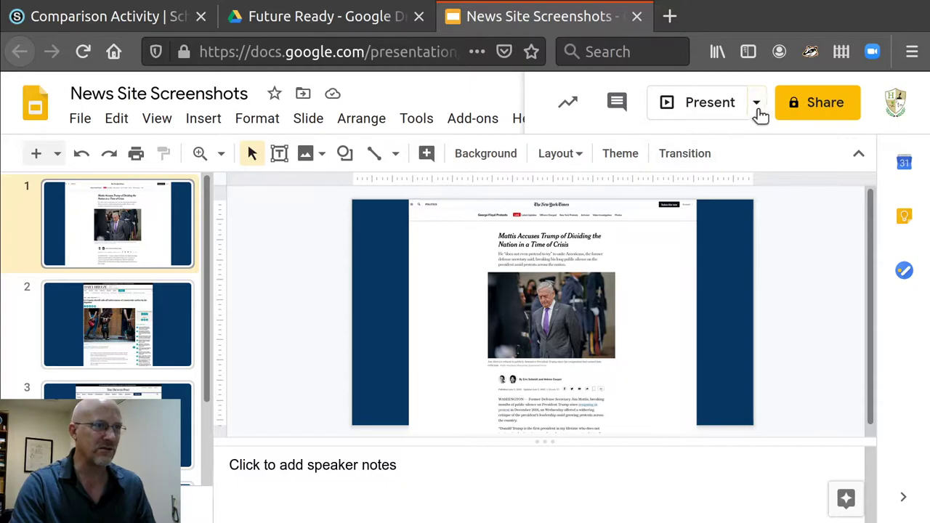
mouse_move(529, 244)
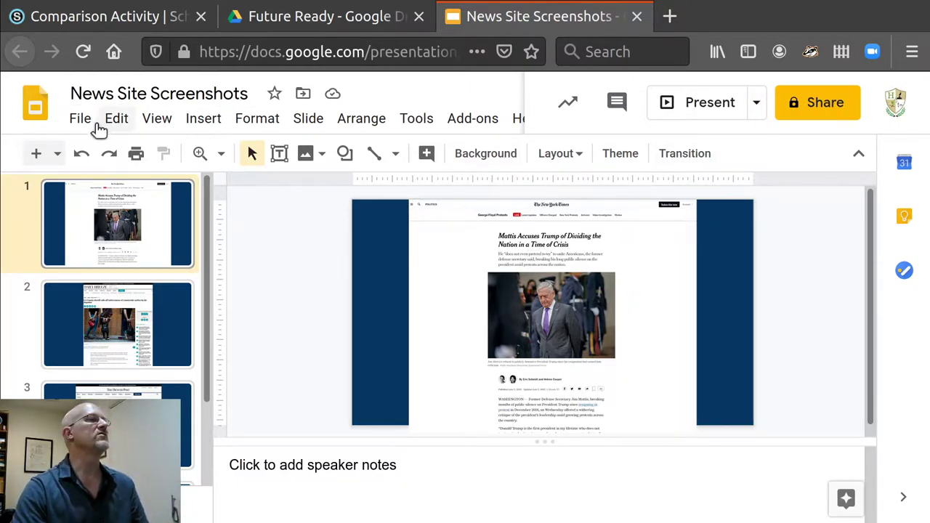
- Publish the slideshow to the web and show its iframe embed code at medium size
click(80, 118)
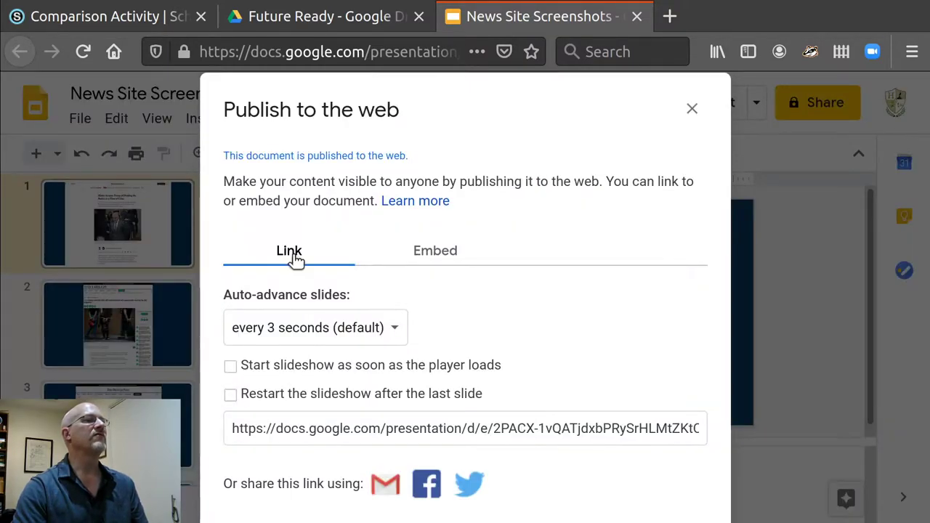
mouse_move(430, 288)
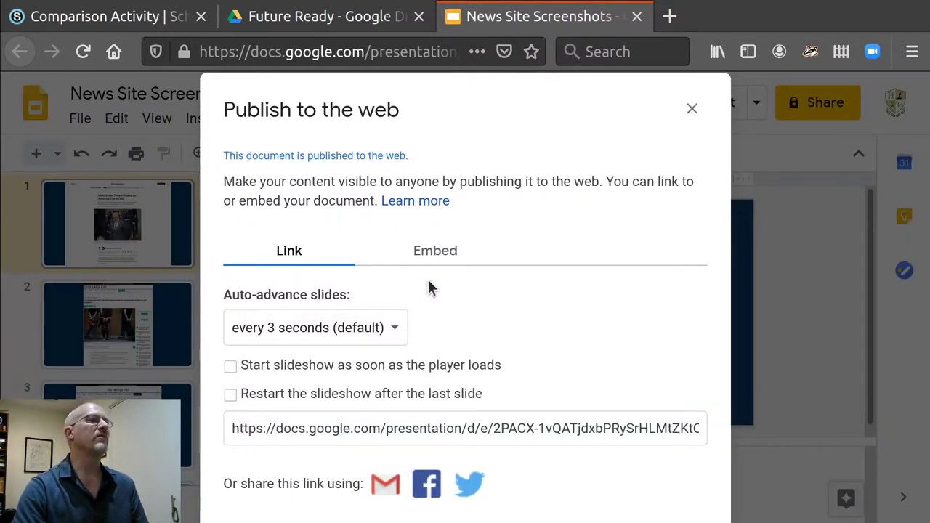
click(435, 250)
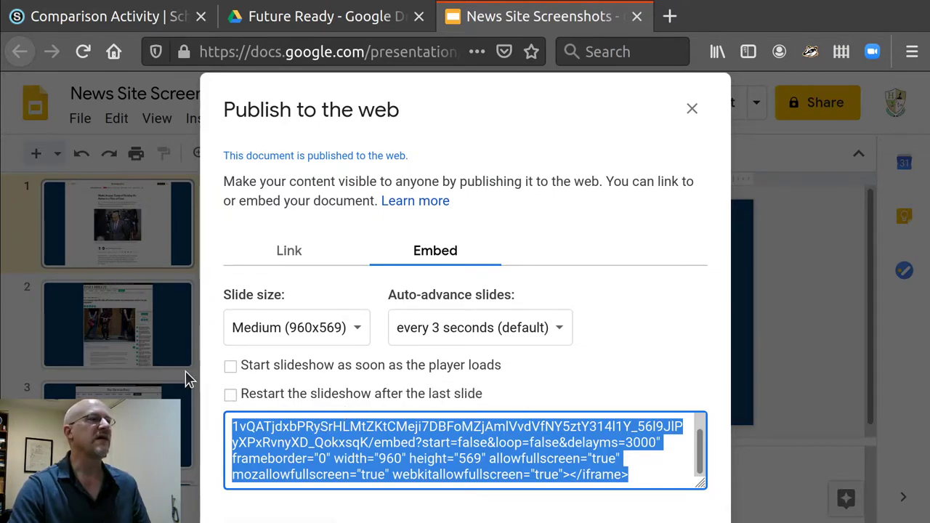
mouse_move(312, 335)
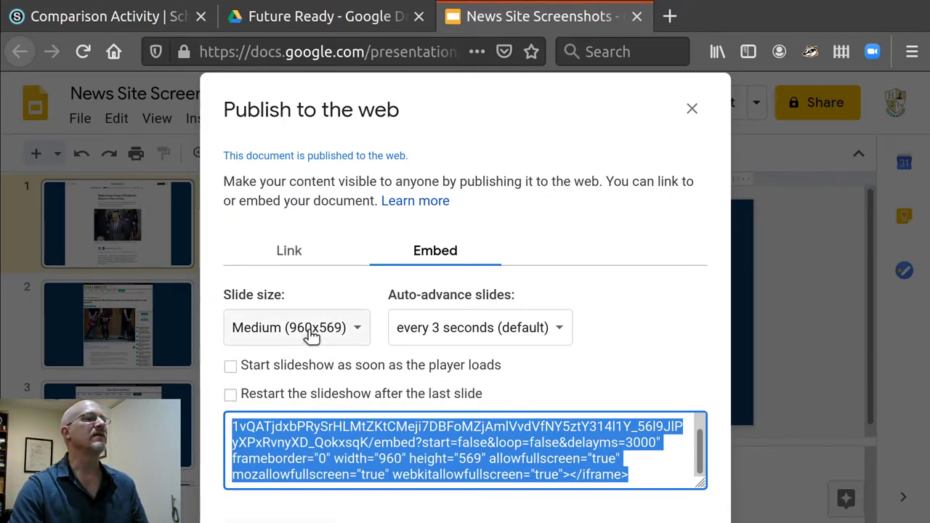
mouse_move(450, 336)
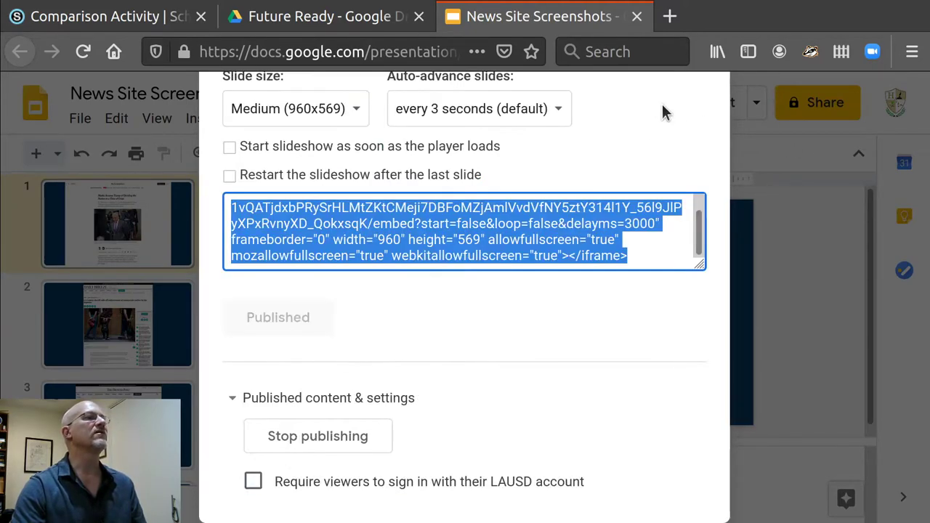
mouse_move(278, 76)
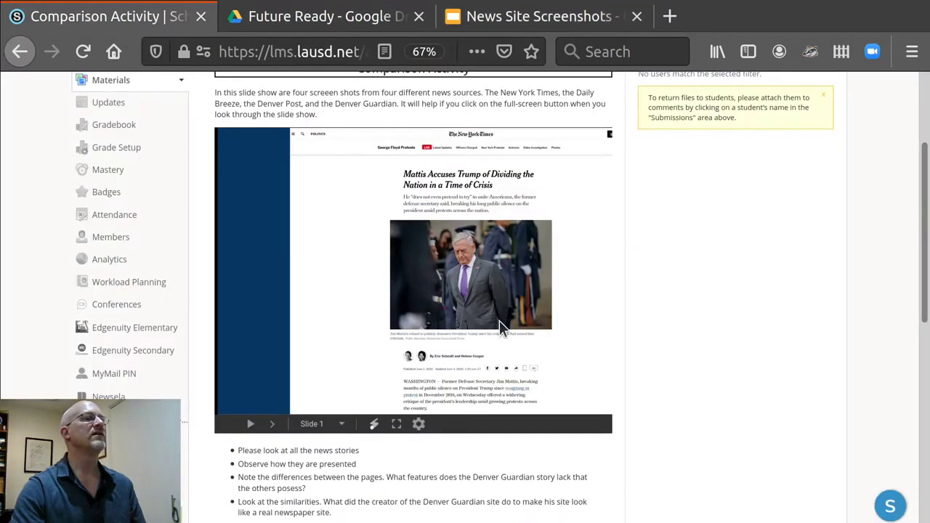
- Choose Edit from the assignment's gear menu to open the Edit Assignment form
scroll(up, 3)
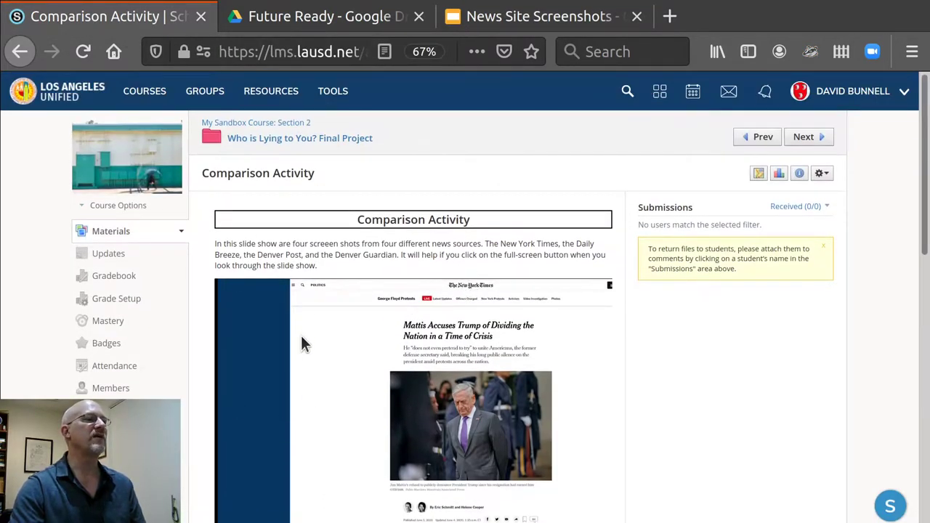
click(819, 173)
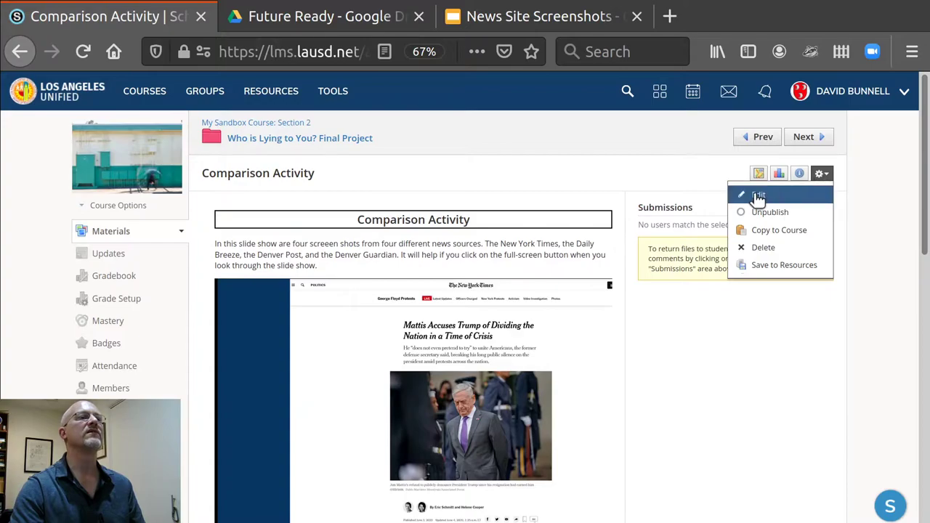
click(758, 195)
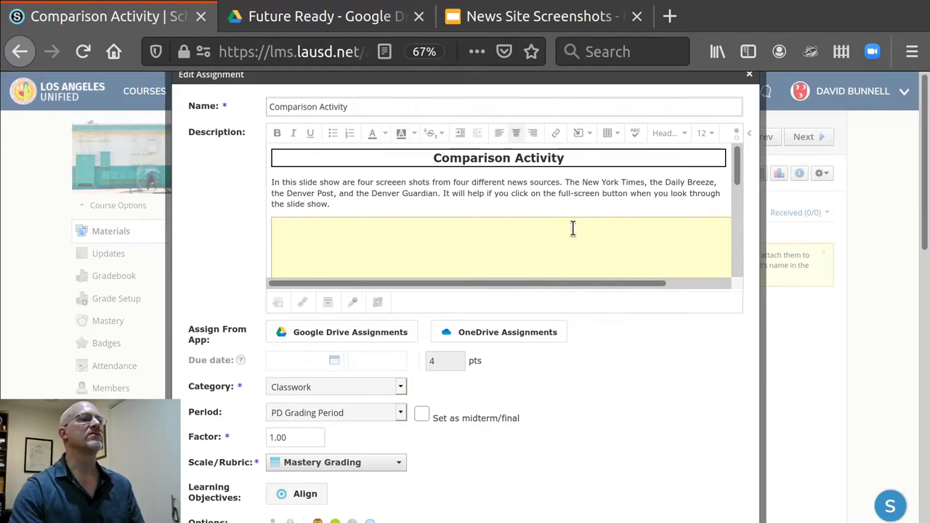
mouse_move(356, 253)
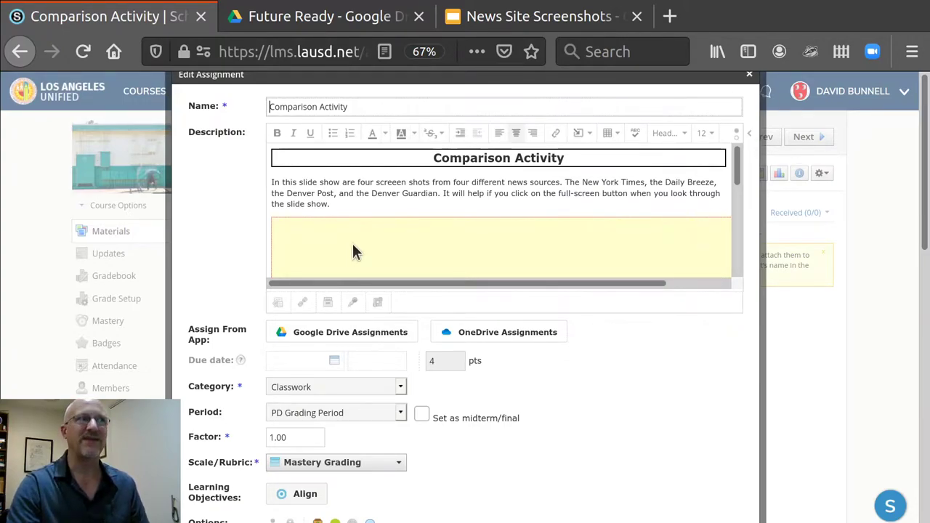
mouse_move(439, 245)
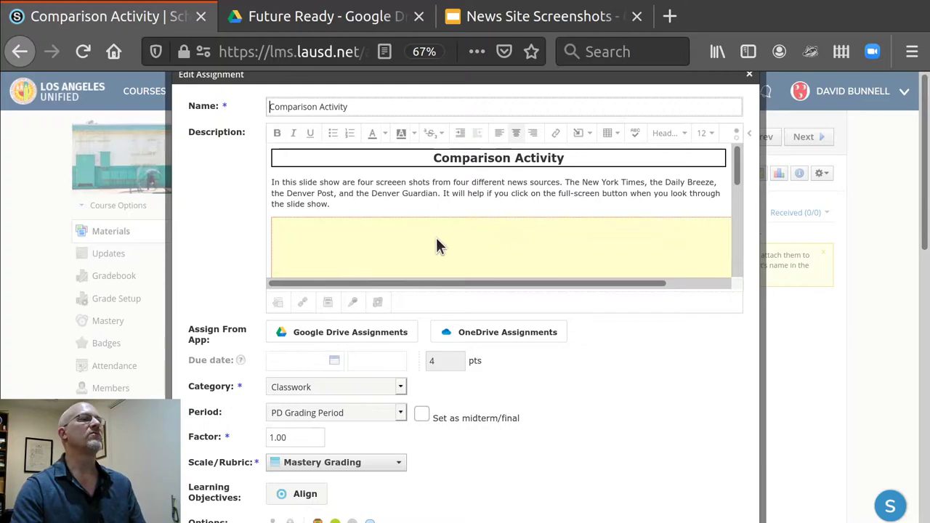
mouse_move(735, 133)
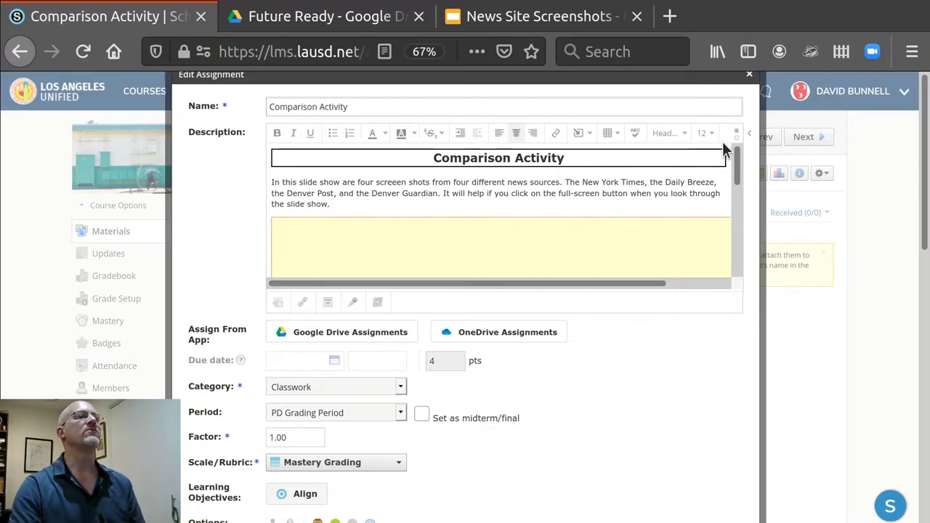
- View the description's HTML source, highlighting the heading's centering and border styles, then return to visual view
click(735, 134)
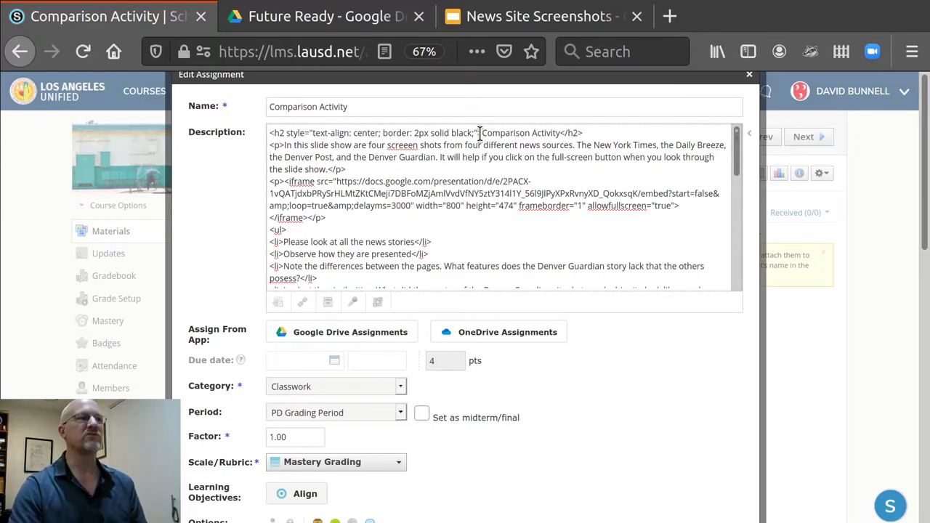
double_click(295, 132)
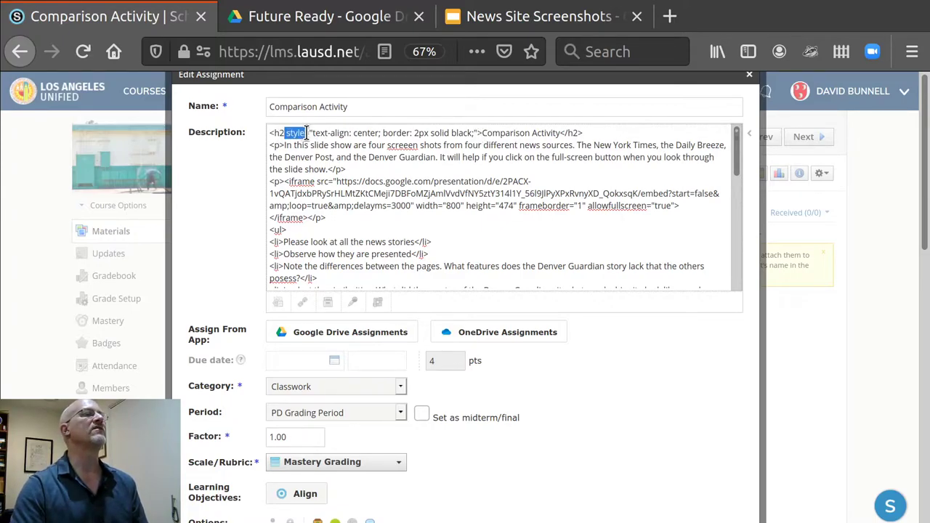
drag(291, 132, 418, 132)
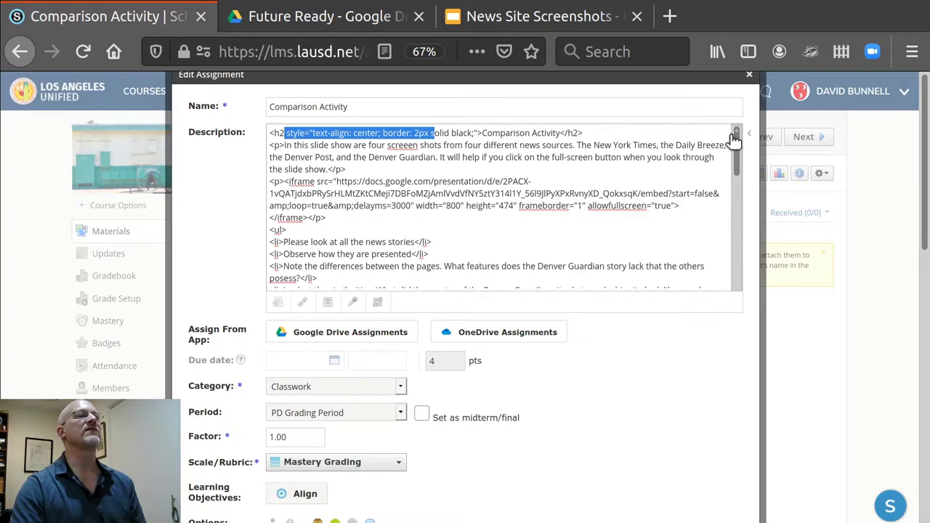
click(735, 136)
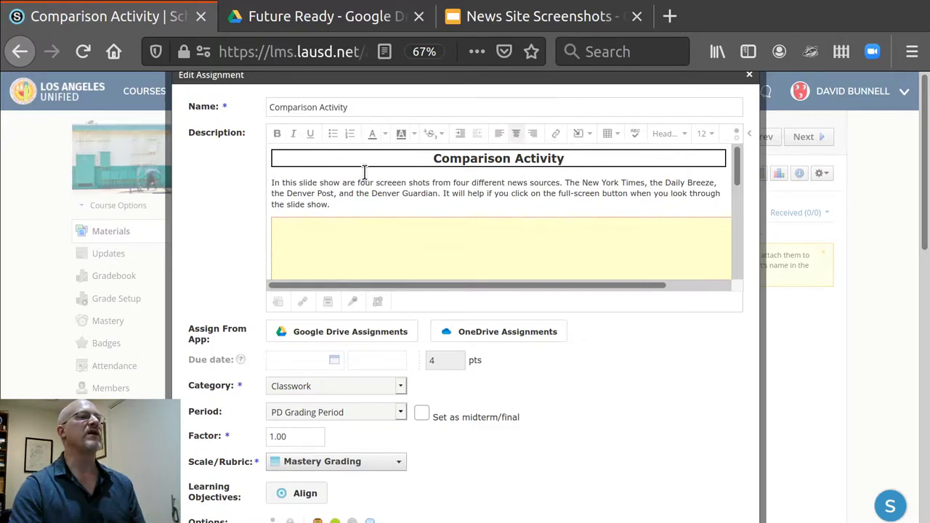
mouse_move(430, 183)
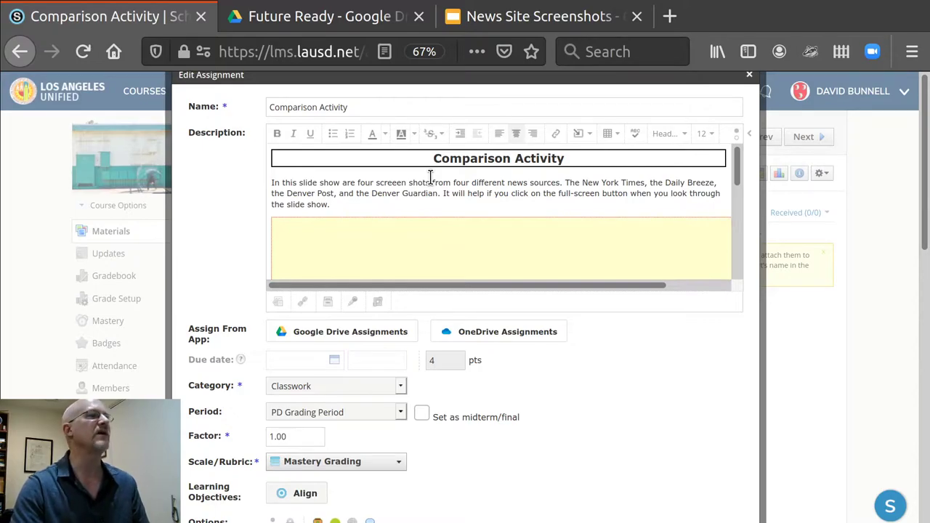
mouse_move(738, 133)
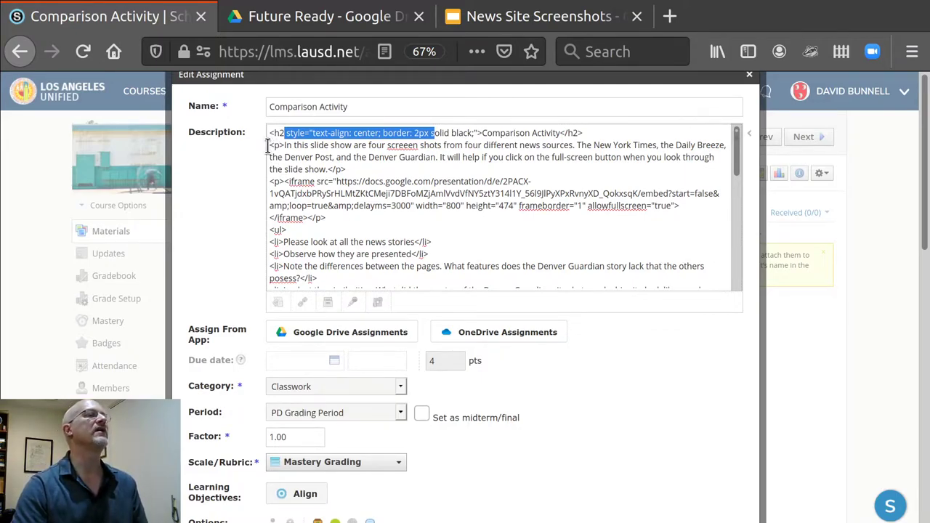
mouse_move(372, 177)
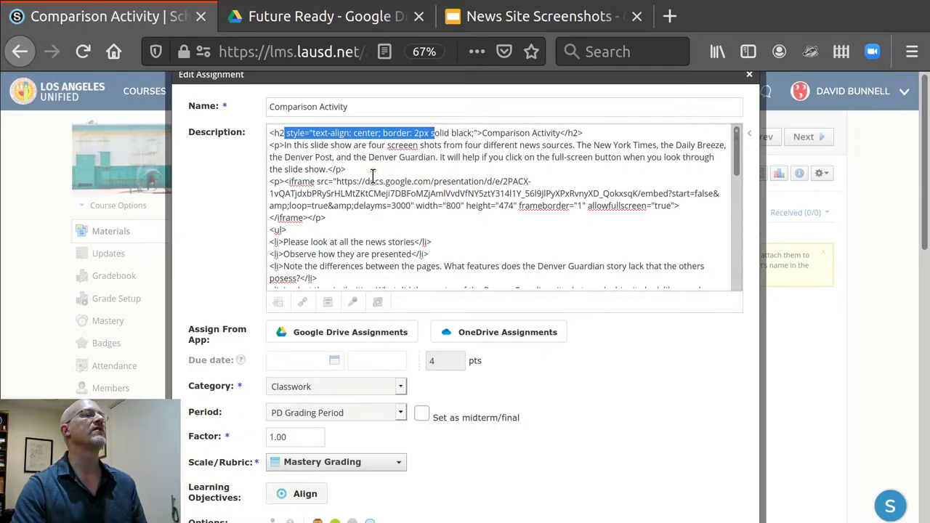
mouse_move(264, 193)
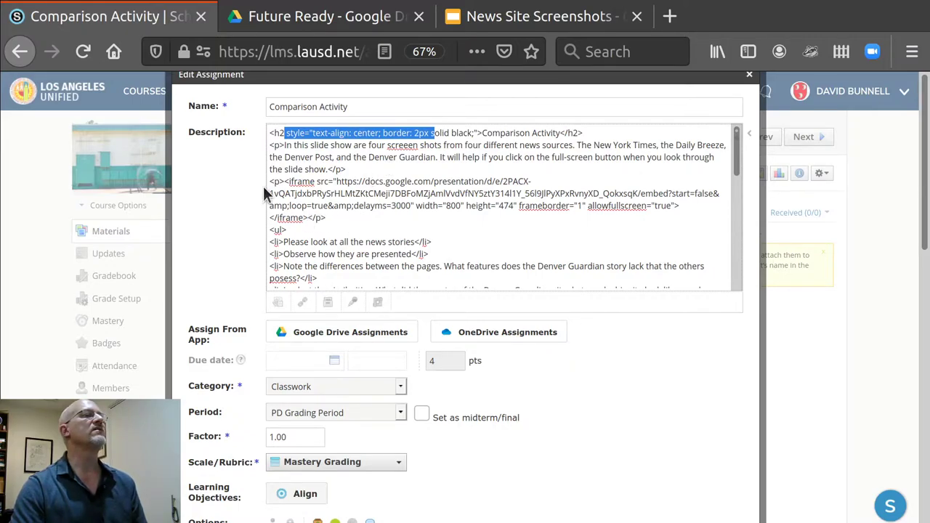
mouse_move(285, 180)
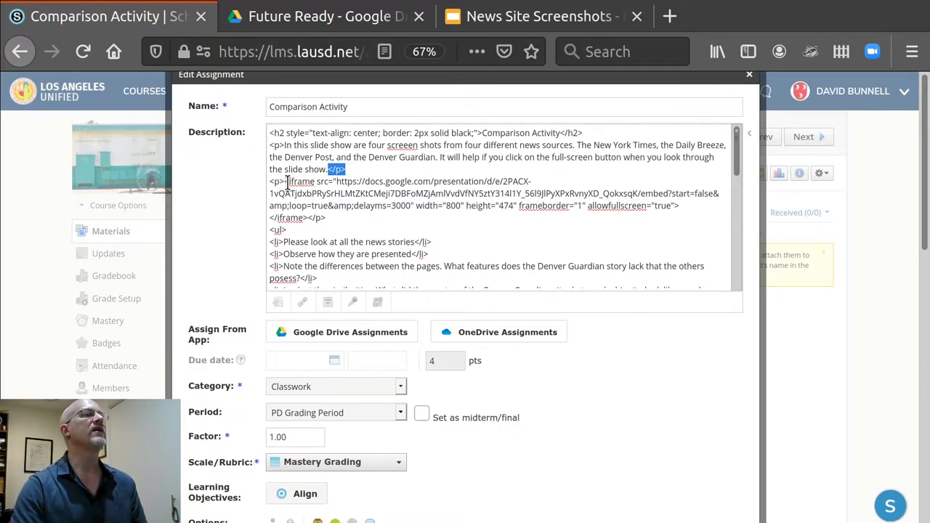
- Highlight the Google Slides iframe embed code in the HTML source, then switch back to visual view
drag(287, 180, 308, 218)
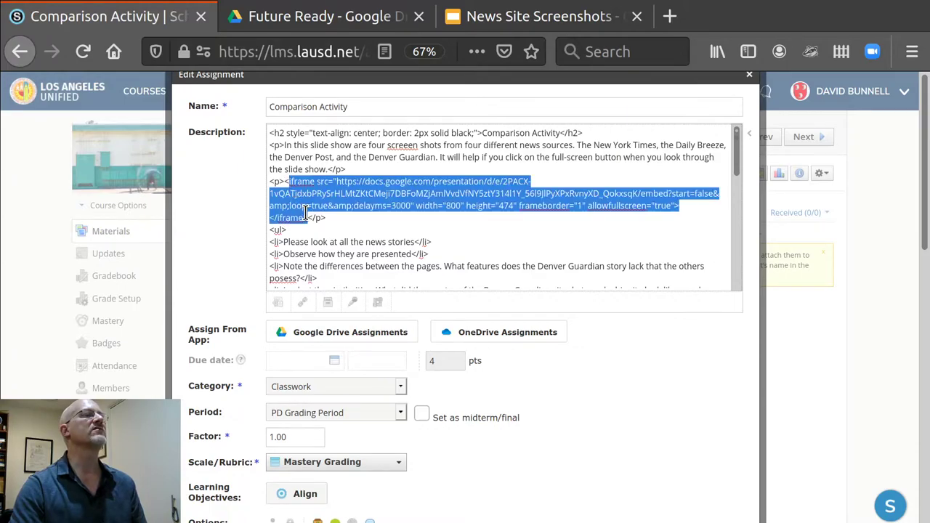
mouse_move(401, 241)
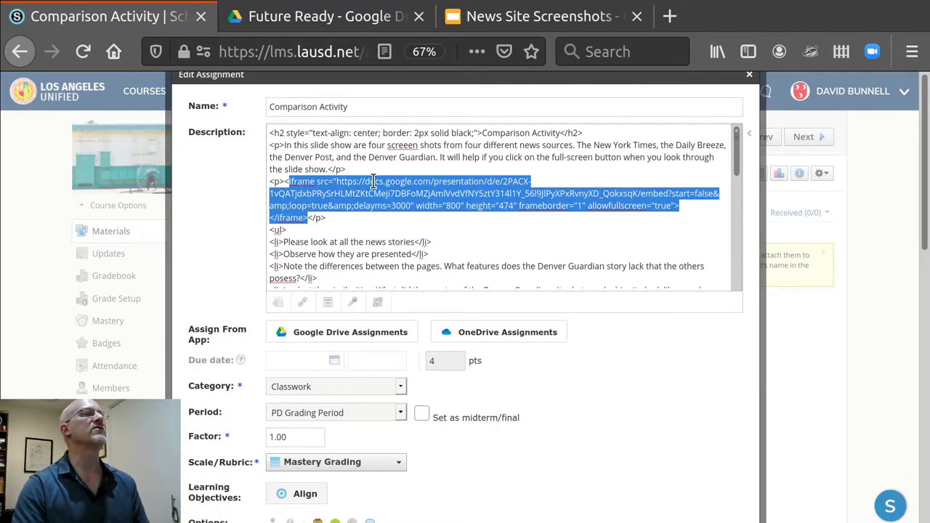
mouse_move(665, 203)
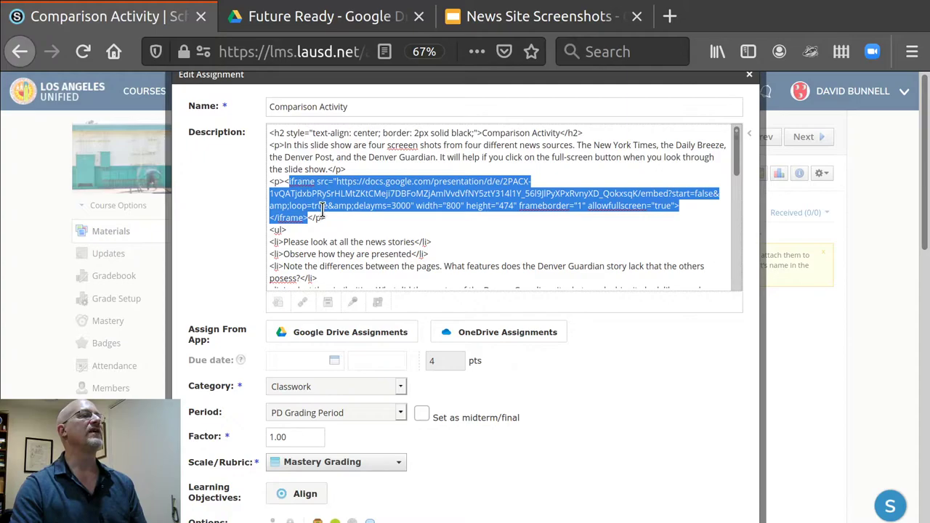
mouse_move(740, 140)
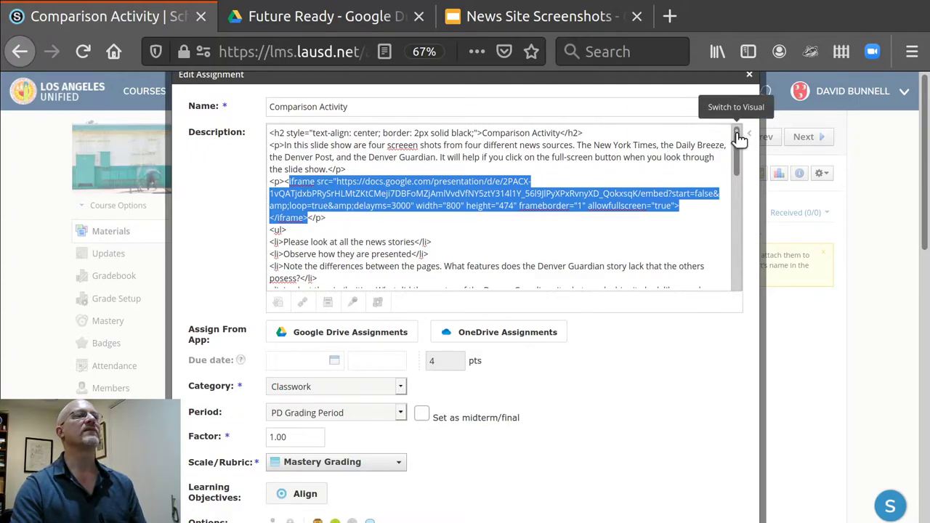
click(740, 137)
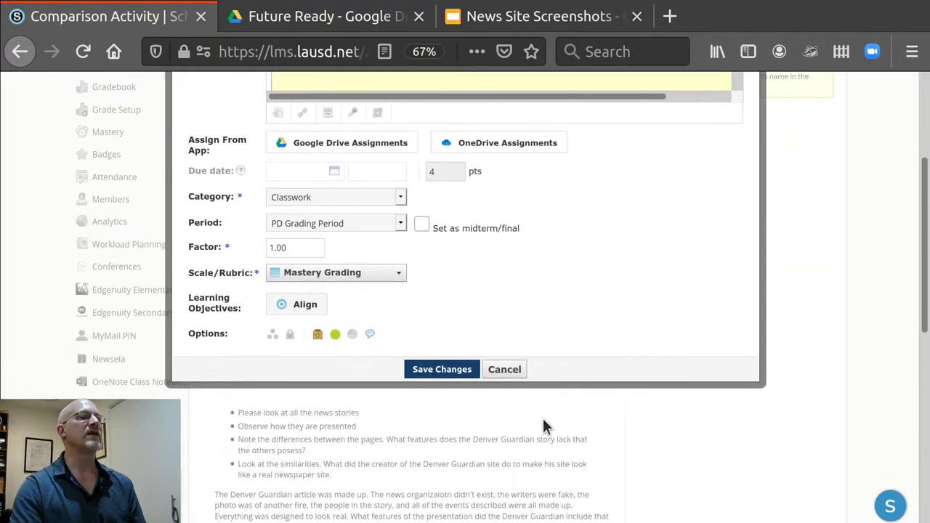
- Save the assignment changes and view the embedded news-site slideshow on its page
click(503, 369)
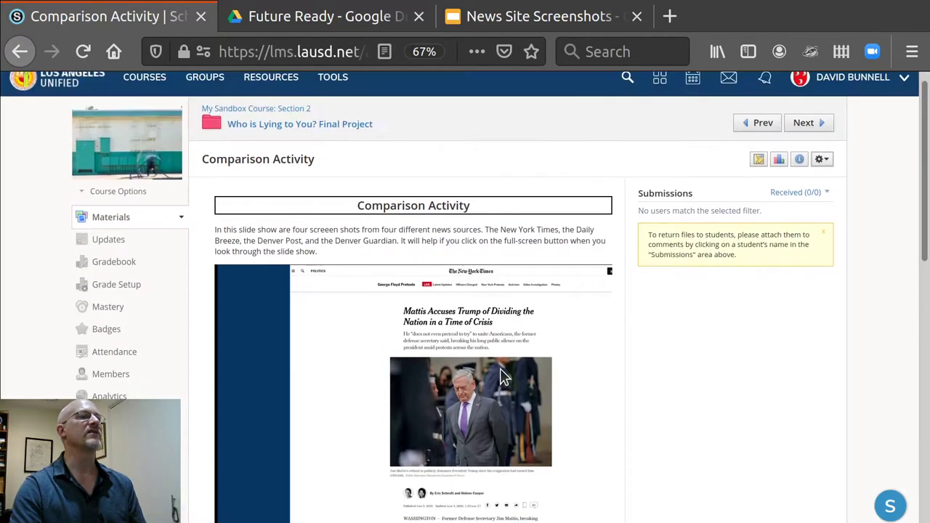
scroll(down, 3)
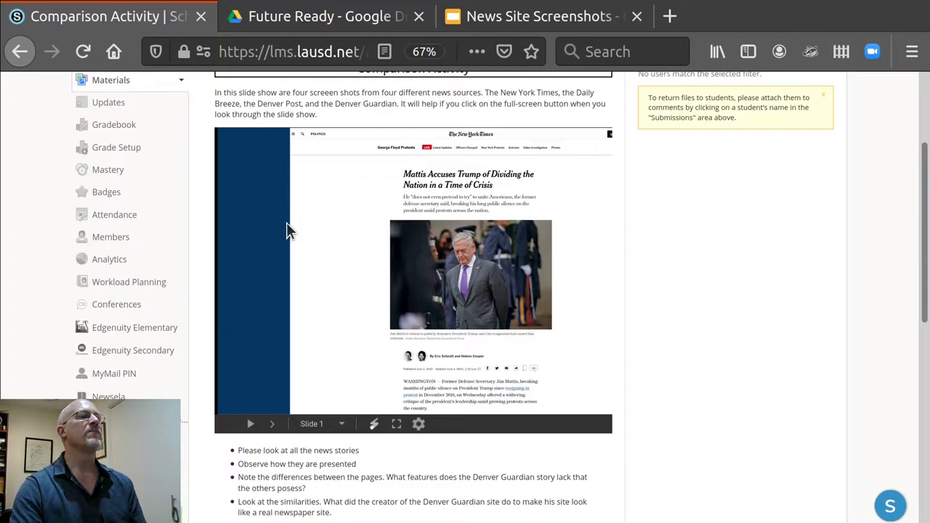
mouse_move(238, 406)
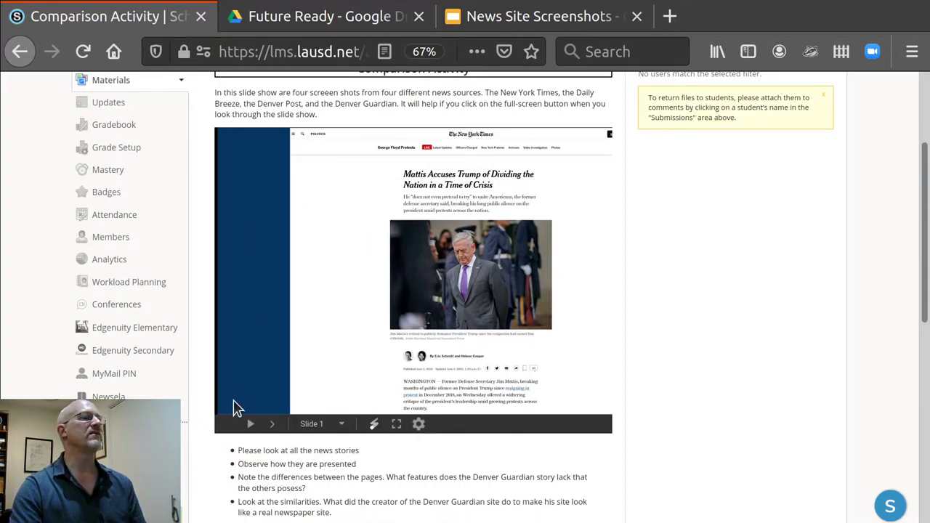
mouse_move(390, 337)
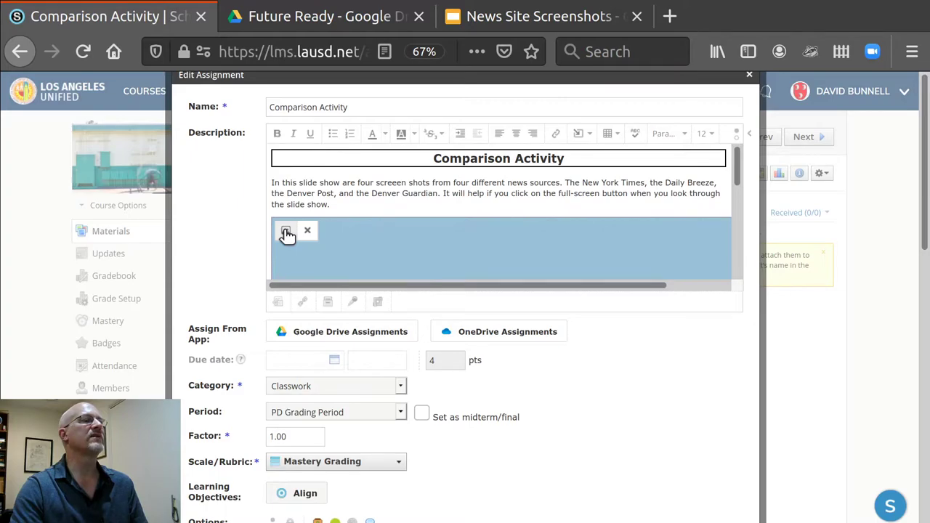
- Resize the embedded slideshow from 800 × 474 to 700 × 415 with constrained proportions
click(287, 234)
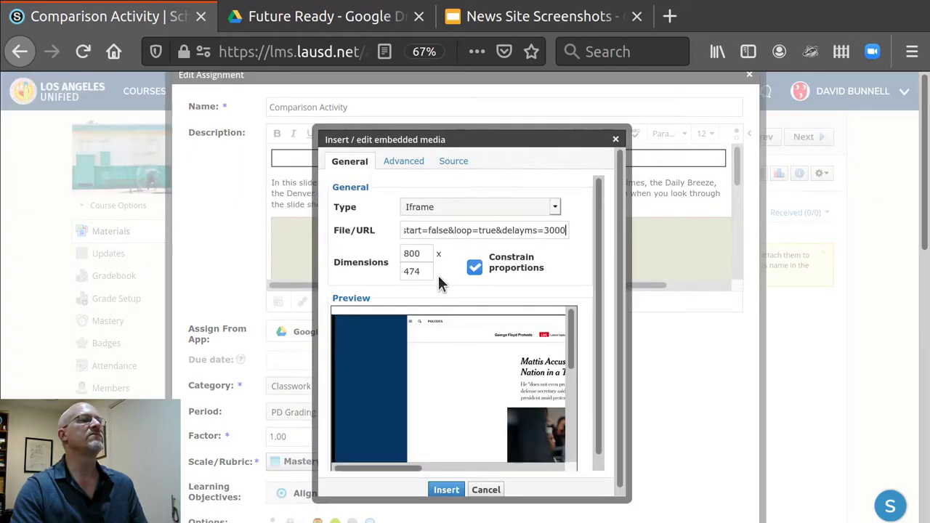
mouse_move(464, 328)
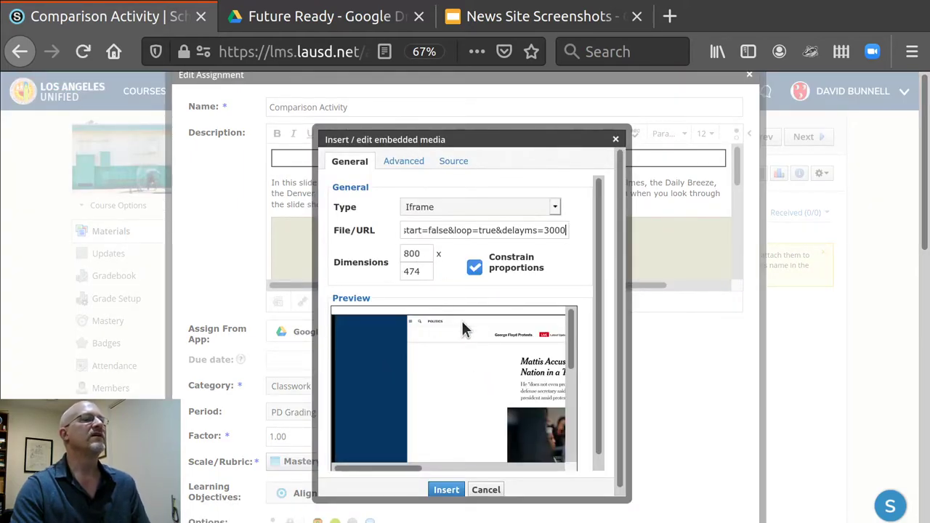
mouse_move(505, 275)
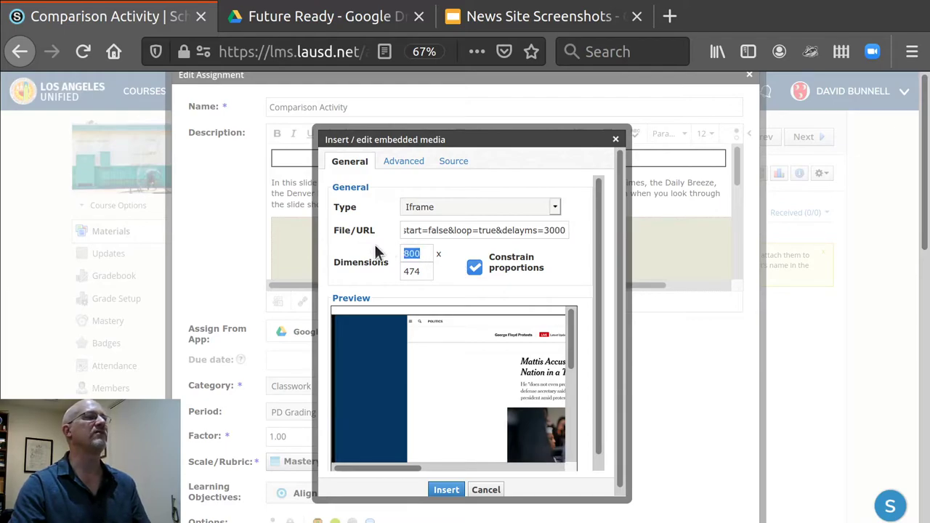
text(70)
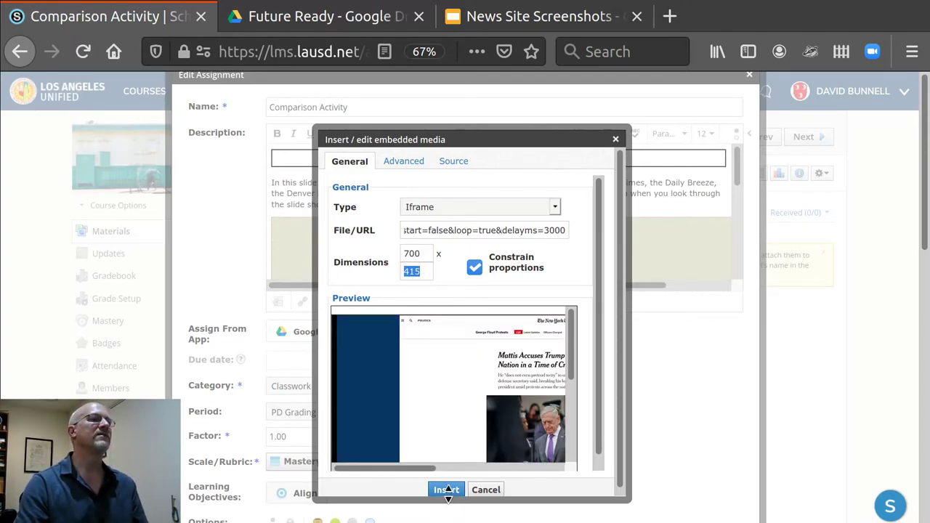
click(447, 490)
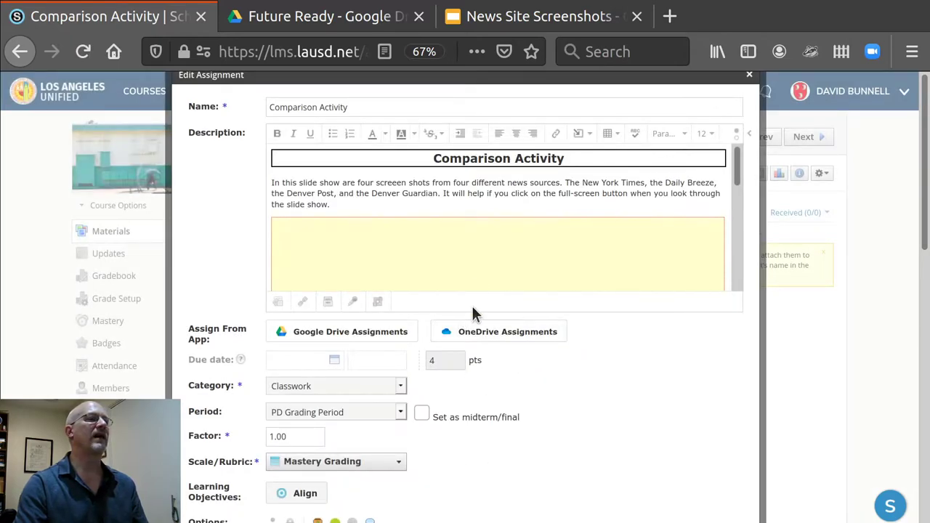
- Save the resized slideshow and step through its news screenshots on the assignment page
scroll(down, 3)
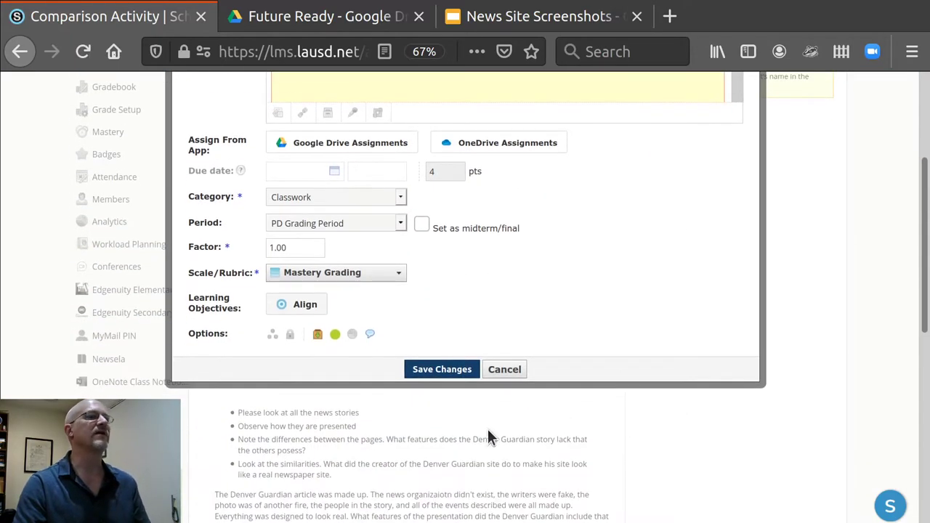
click(442, 369)
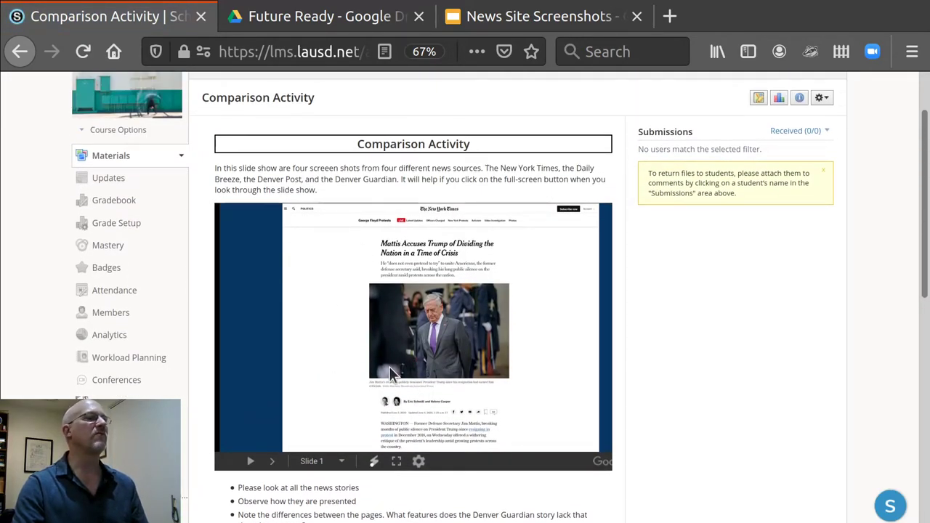
mouse_move(294, 361)
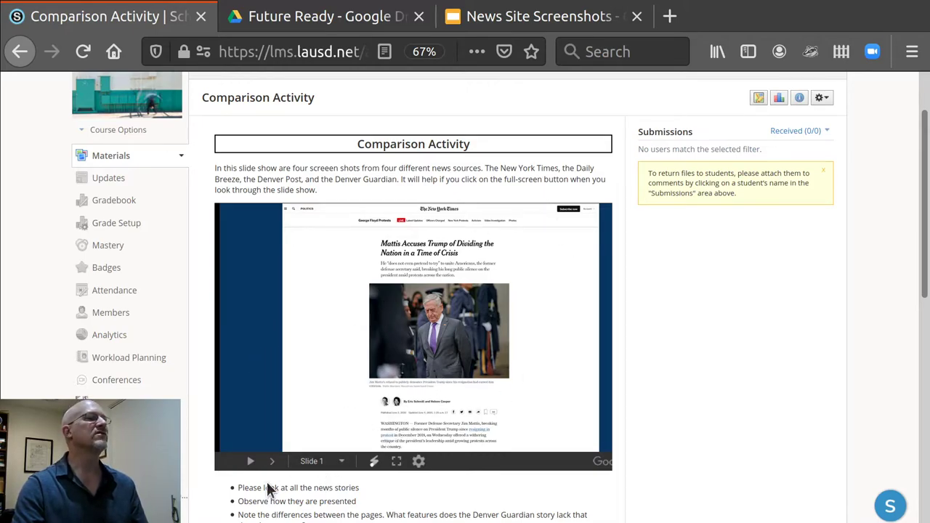
click(270, 461)
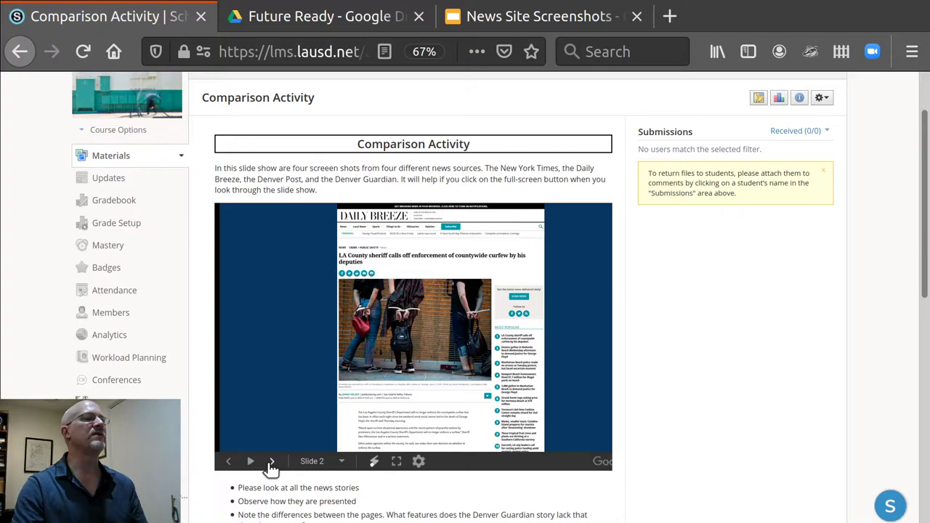
click(270, 462)
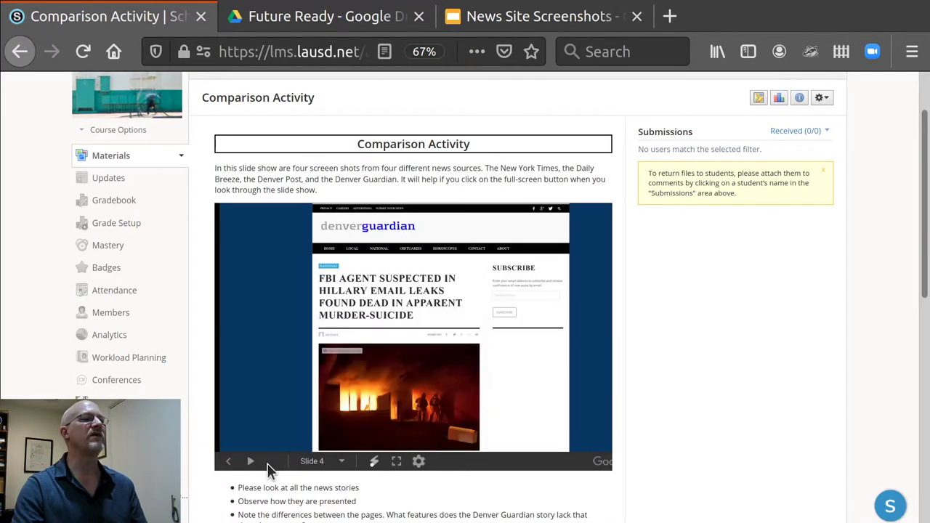
mouse_move(228, 465)
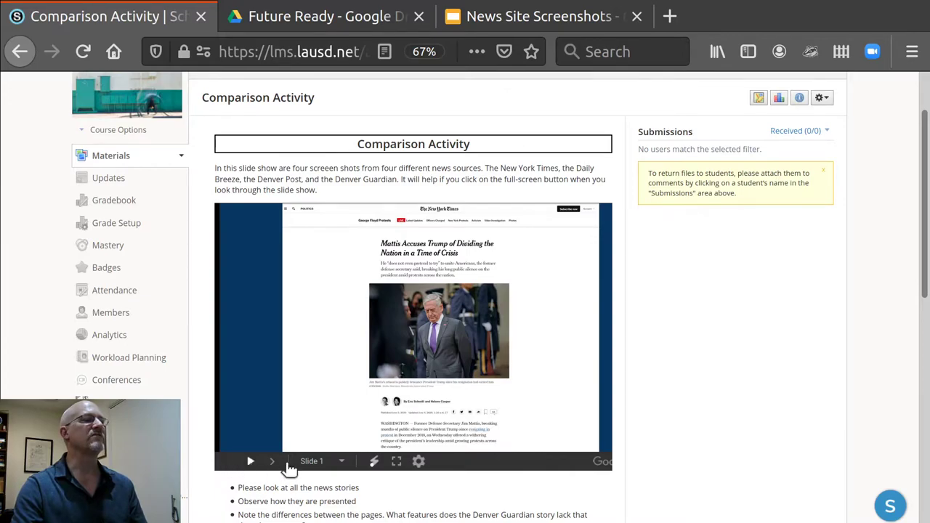
- Reopen the Comparison Activity assignment for editing
scroll(down, 3)
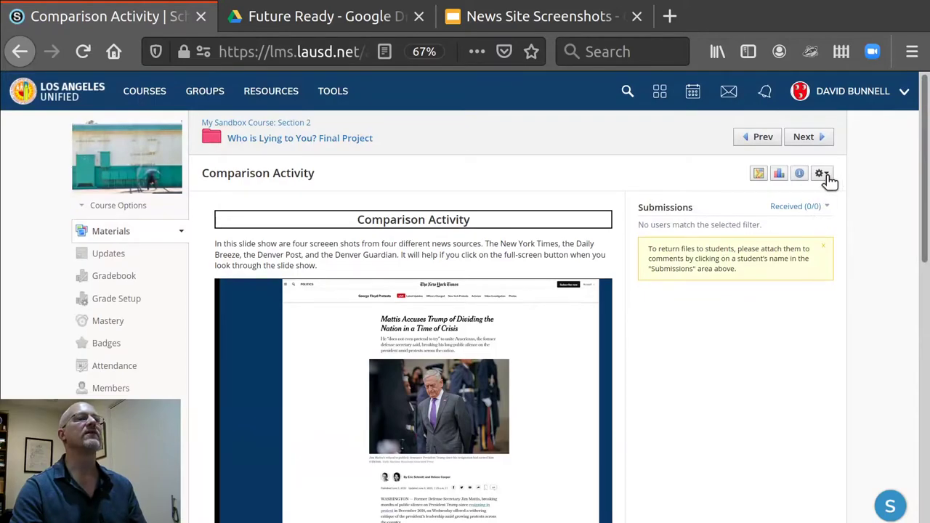
click(820, 172)
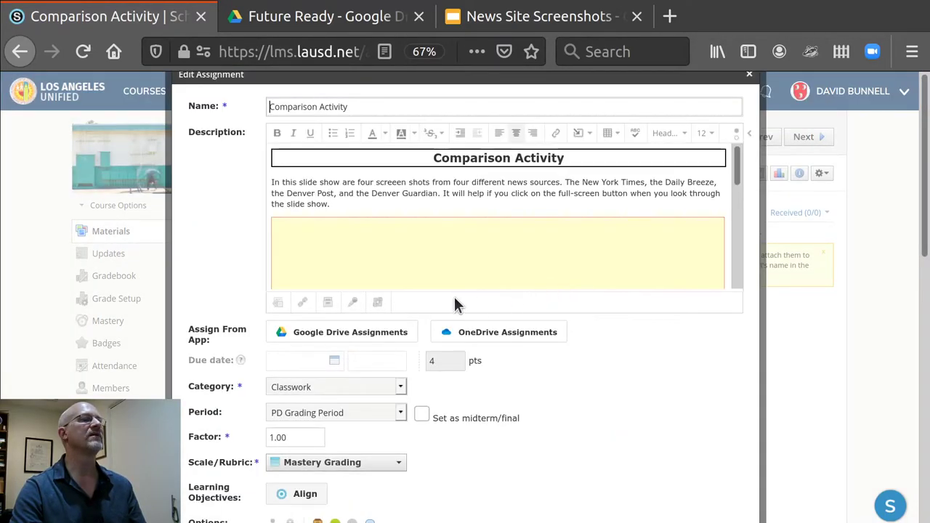
mouse_move(750, 142)
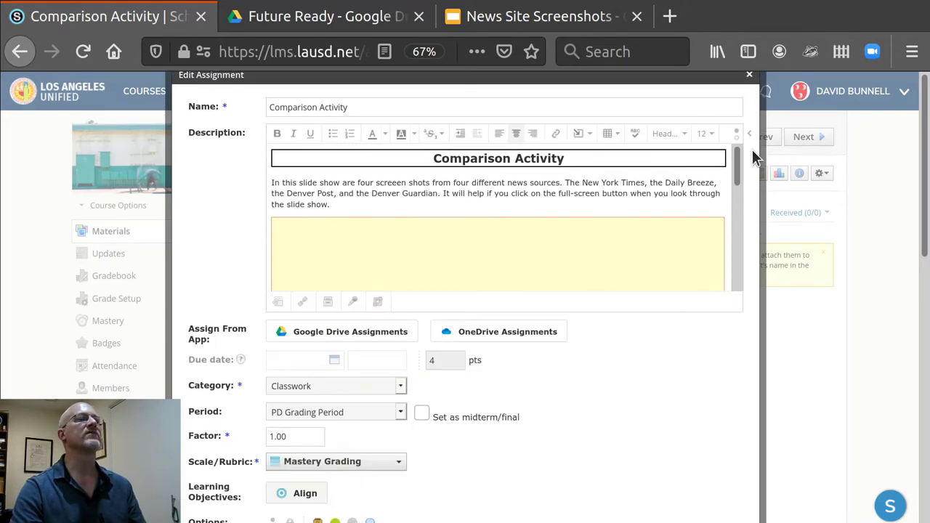
- Start a link on the Further Resources heading, cancel it, and scroll through the description
scroll(down, 3)
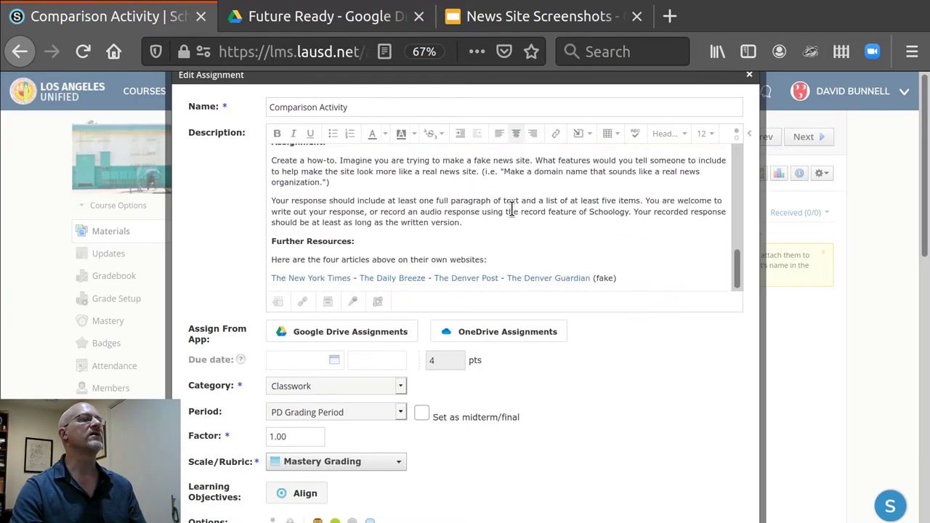
mouse_move(276, 282)
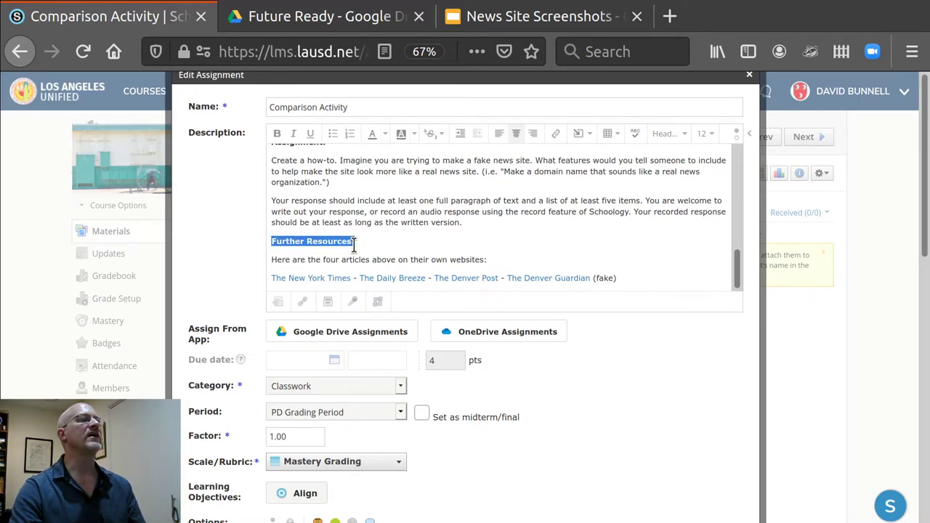
mouse_move(555, 134)
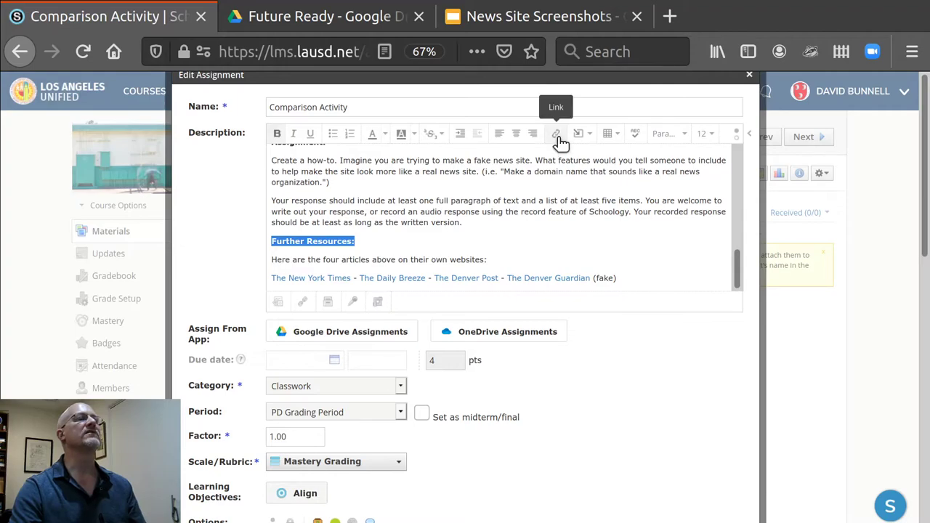
click(555, 133)
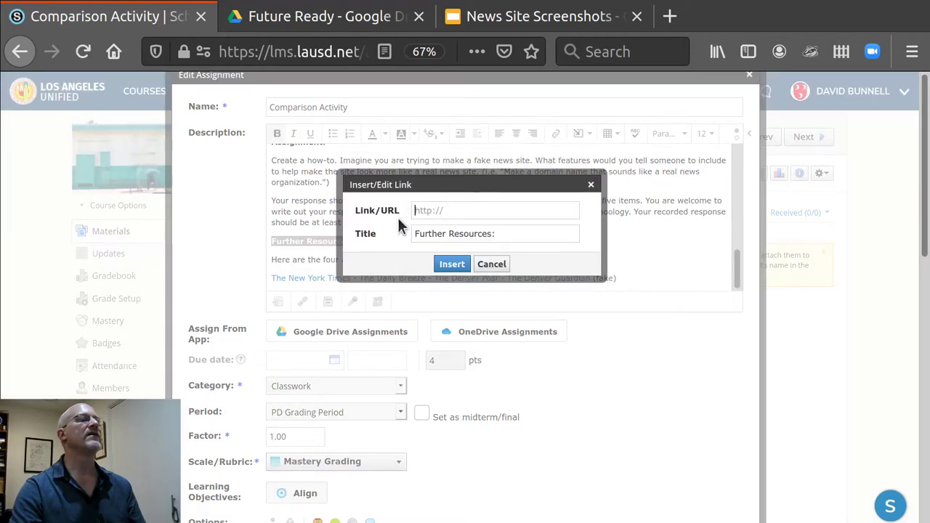
click(491, 265)
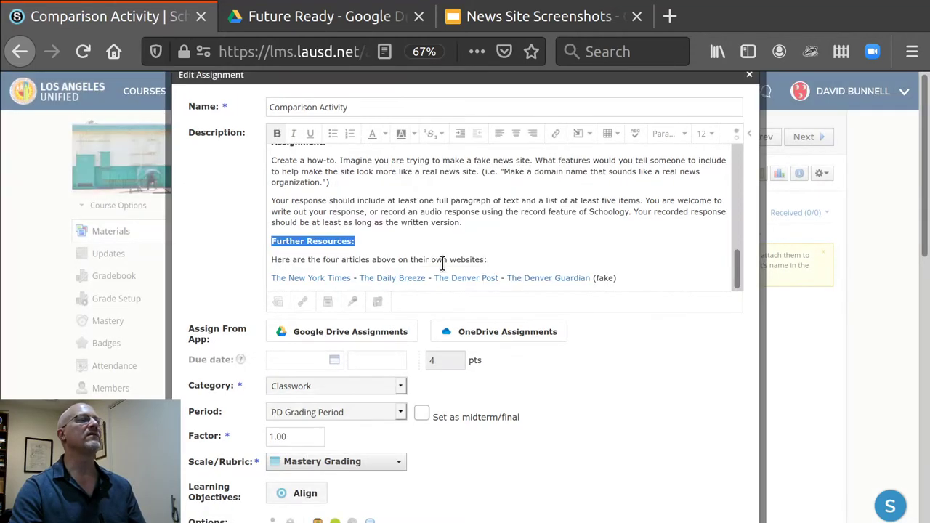
mouse_move(302, 300)
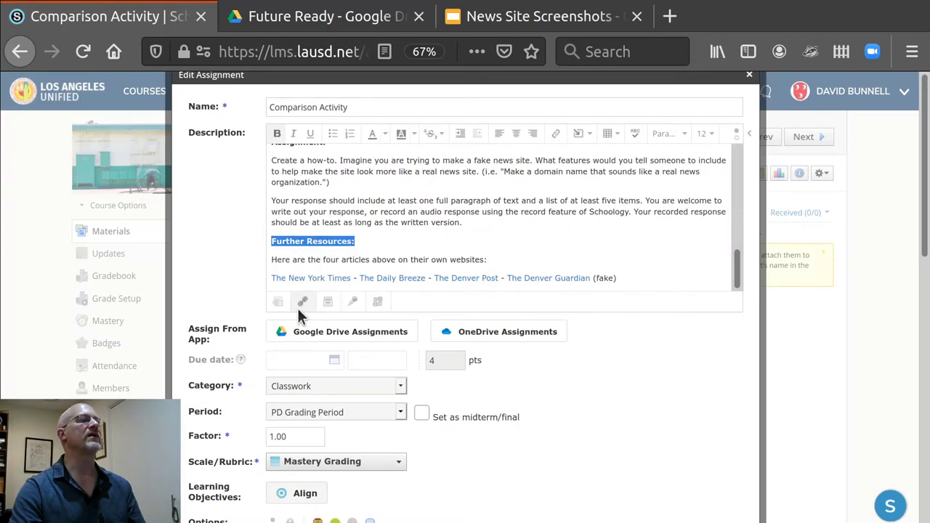
mouse_move(303, 301)
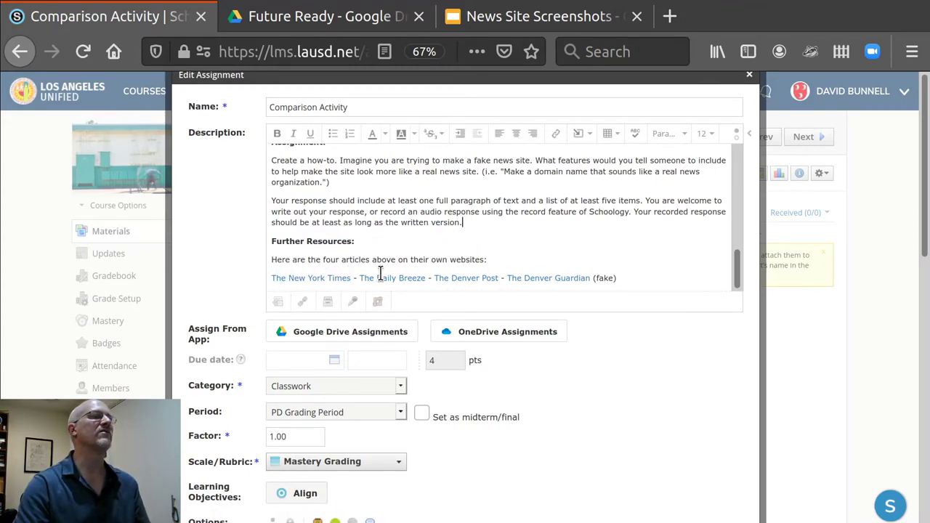
mouse_move(346, 261)
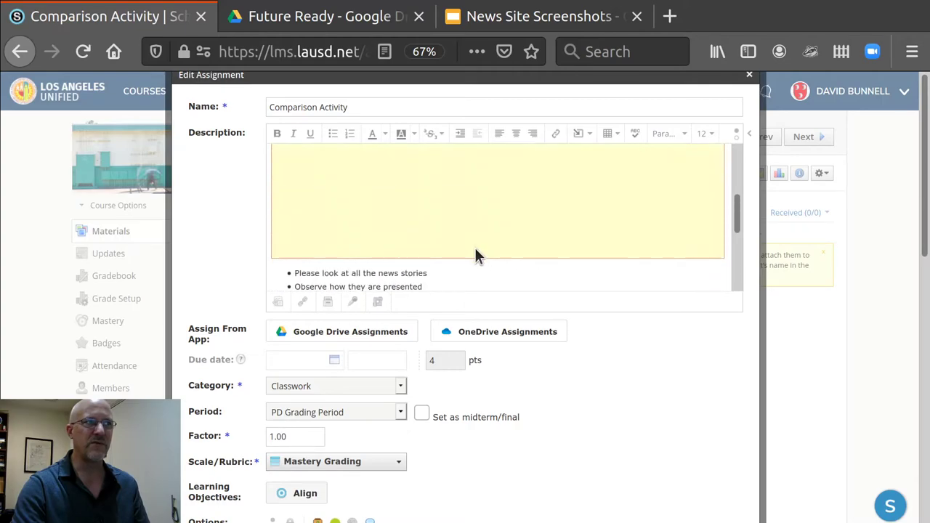
scroll(down, 3)
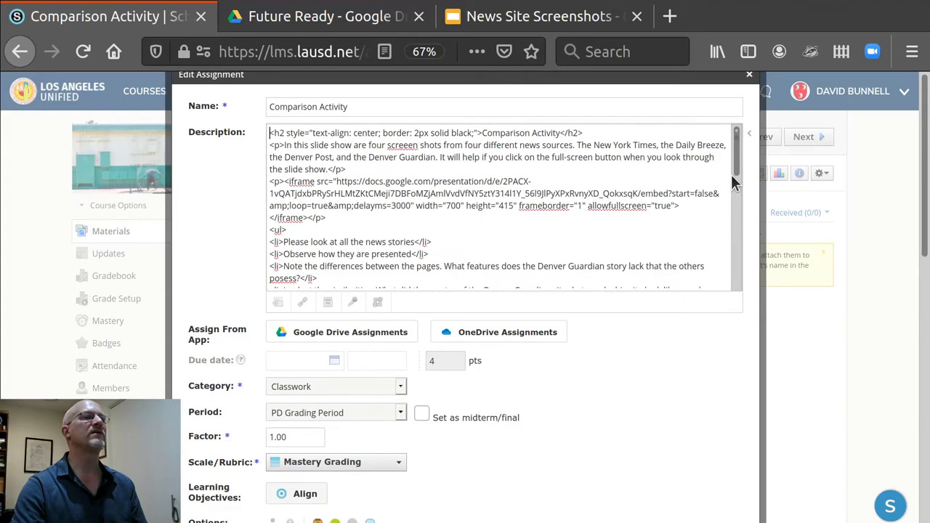
- Highlight the New York Times <a> link code under Further Resources in the HTML source
scroll(down, 3)
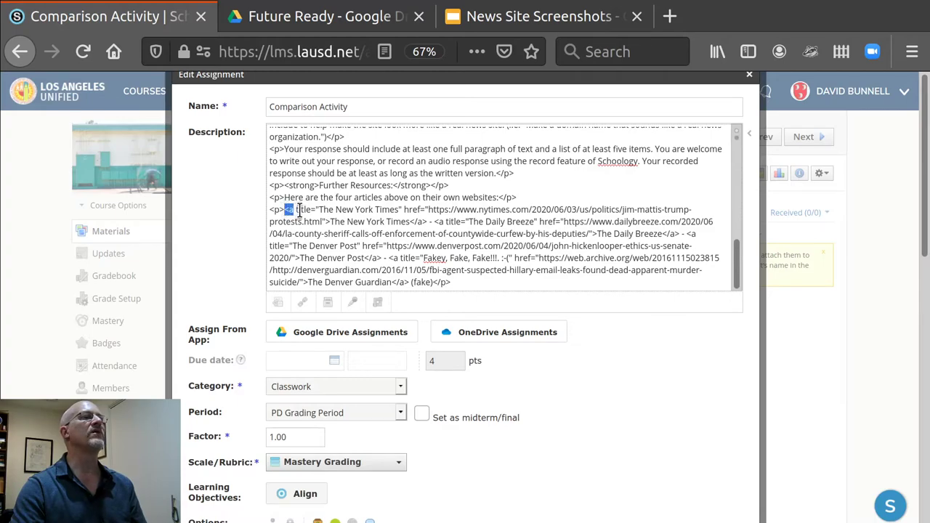
drag(288, 209, 407, 220)
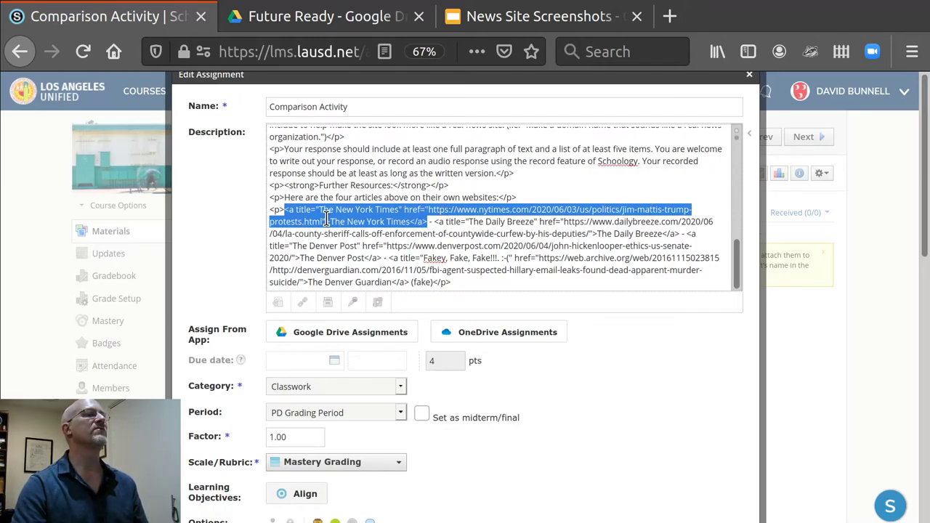
mouse_move(342, 218)
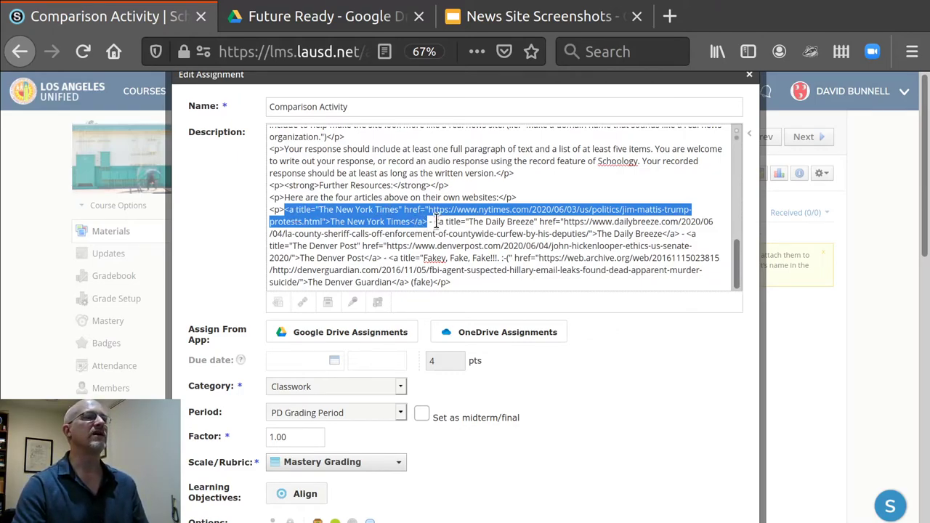
scroll(down, 3)
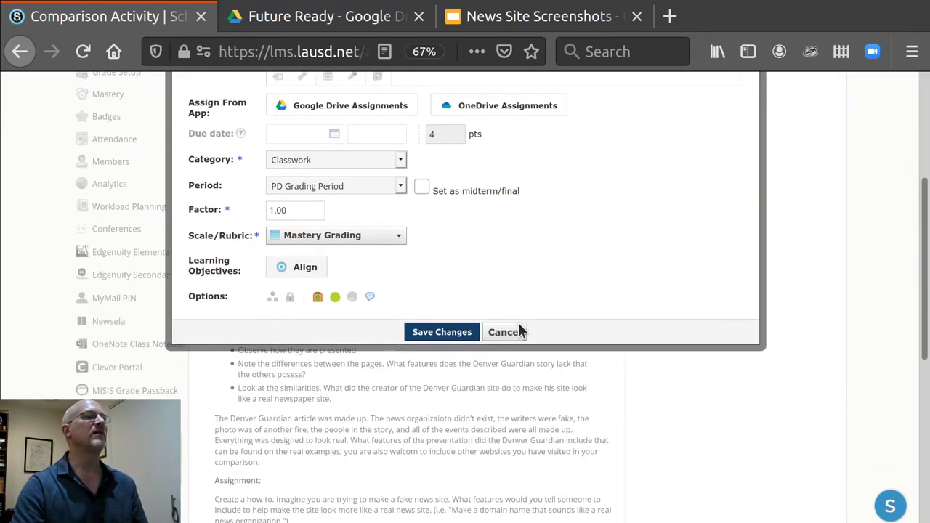
- Cancel the Edit Assignment dialog and scroll to the four Further Resources article links
click(502, 331)
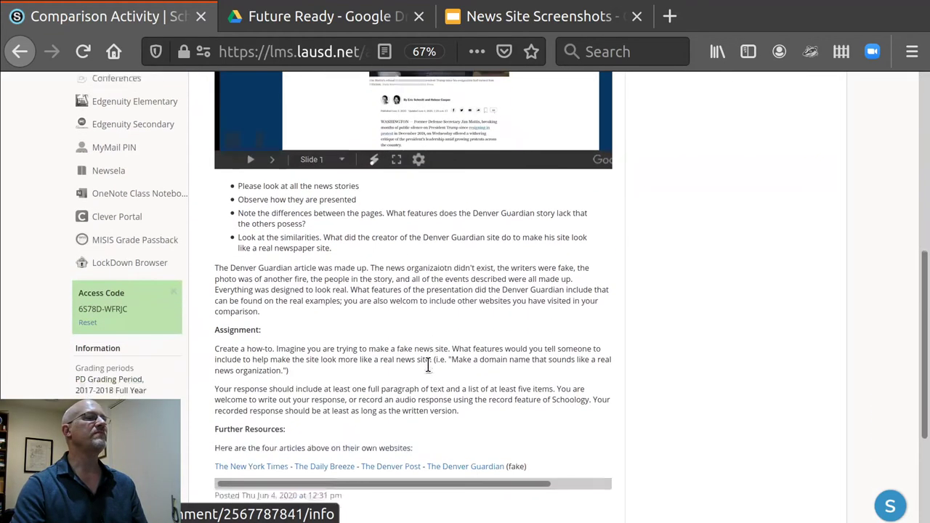
scroll(down, 3)
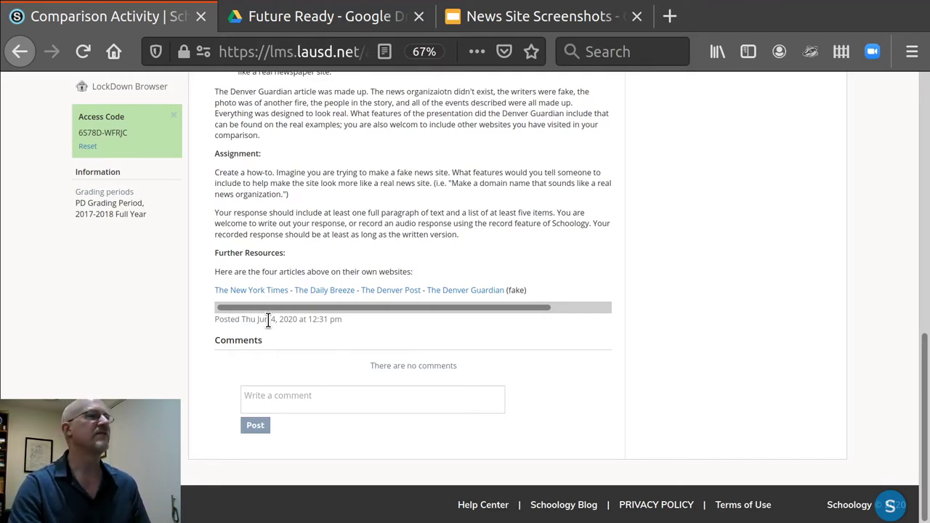
mouse_move(270, 297)
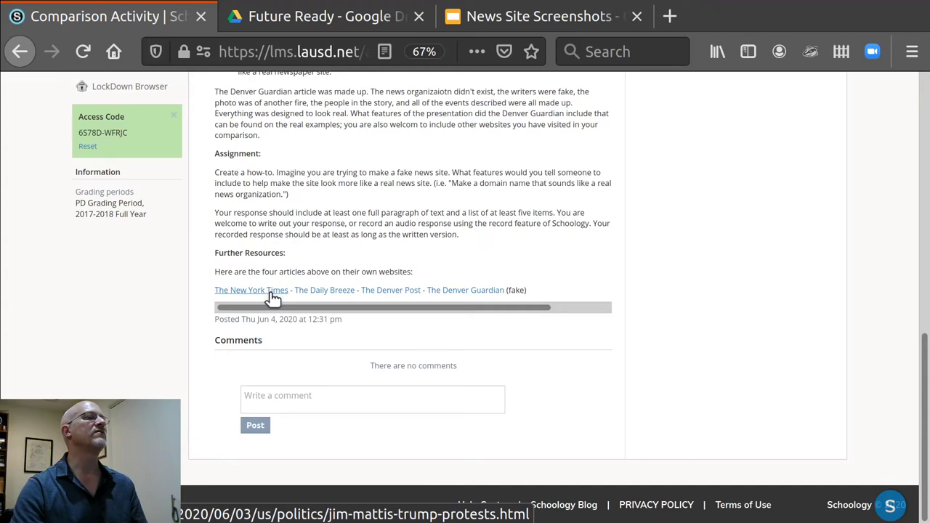
mouse_move(290, 297)
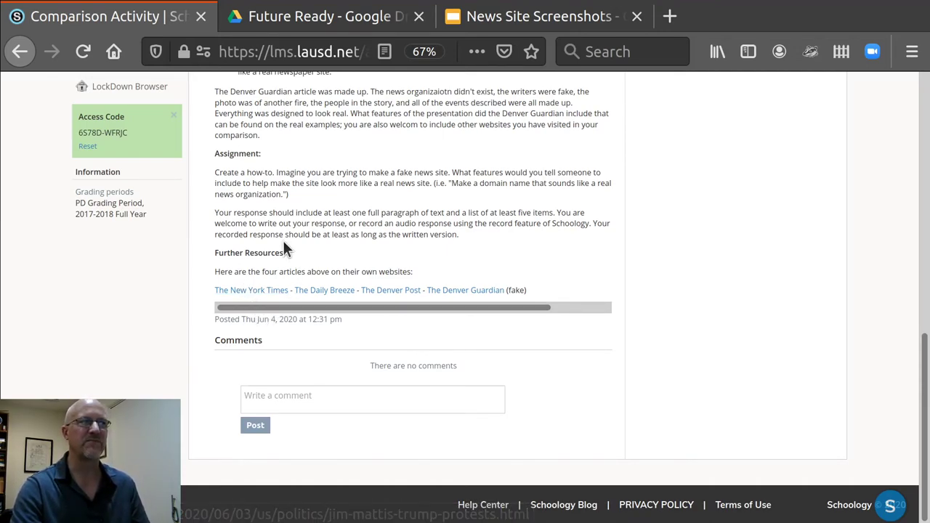
mouse_move(407, 360)
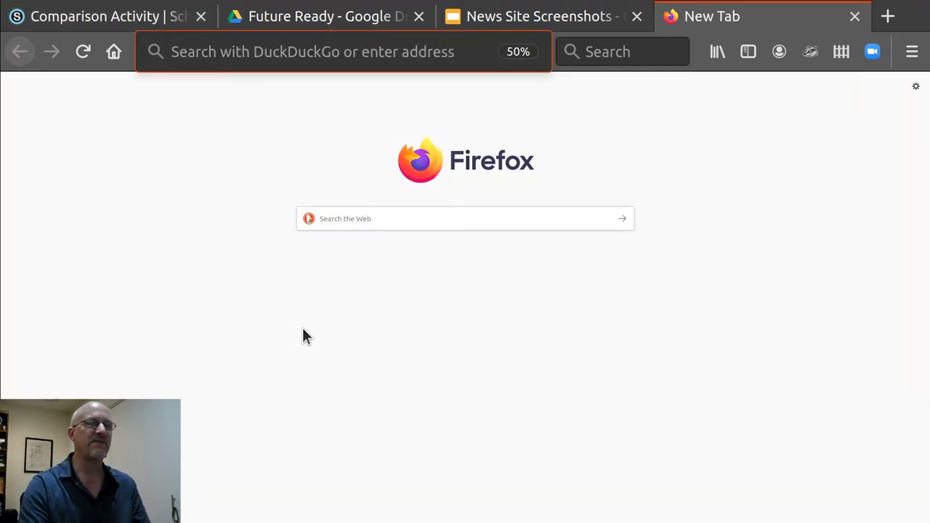
- Visit w3schools.com's Learn HTML tutorial example, then return to the Schoology assignment
text(w3schools.com)
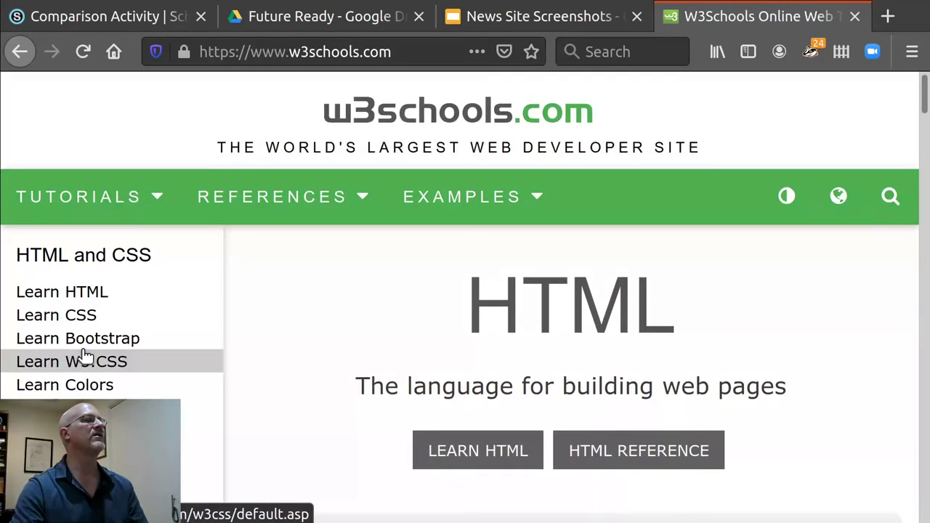
scroll(down, 3)
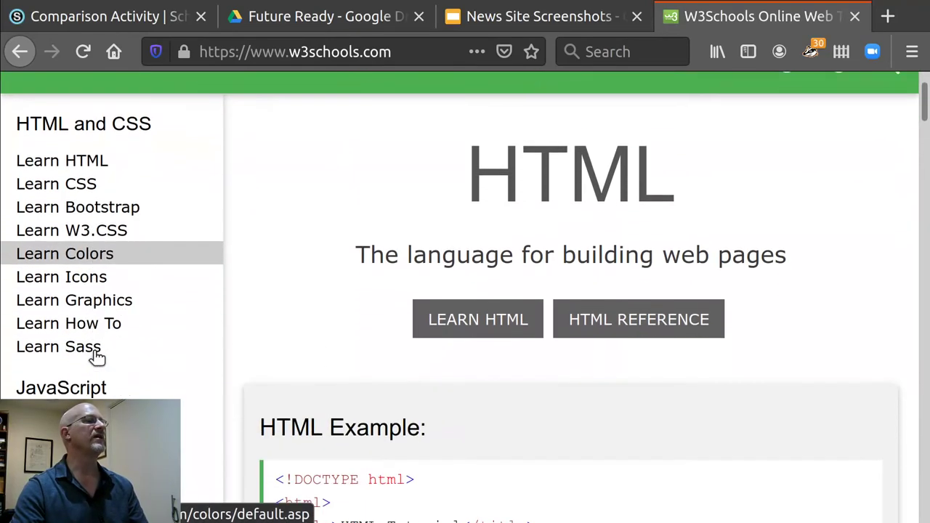
click(61, 159)
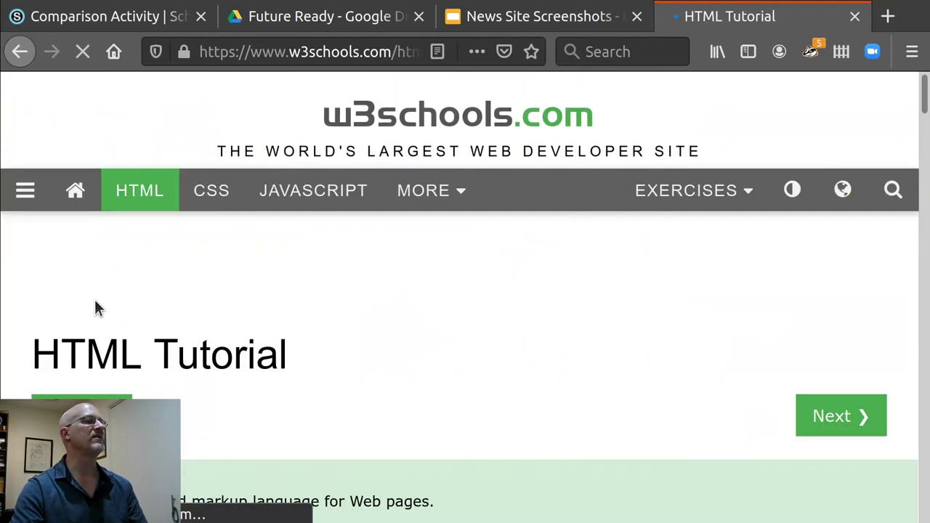
scroll(down, 3)
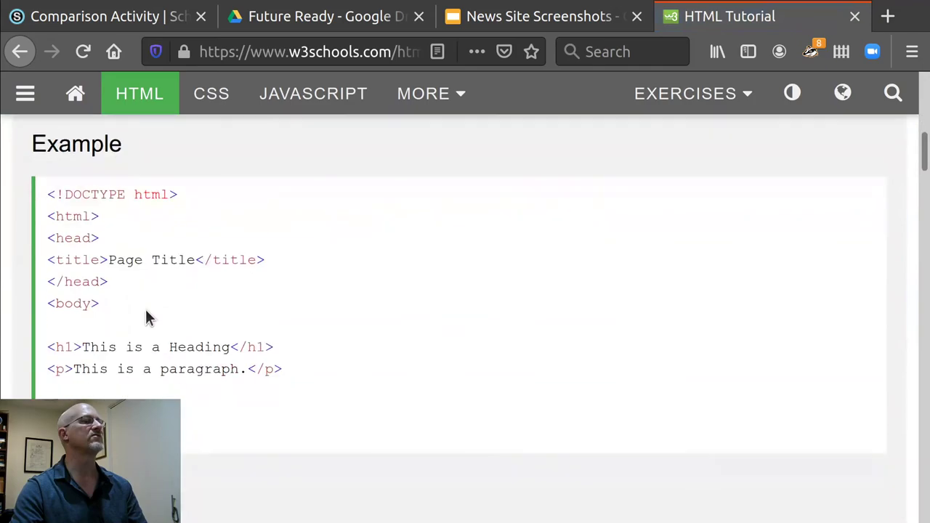
scroll(up, 3)
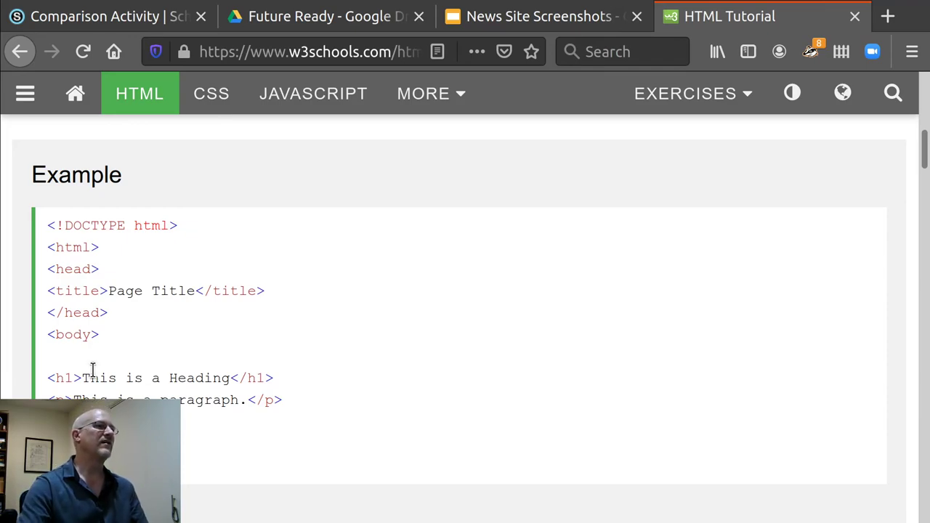
click(95, 17)
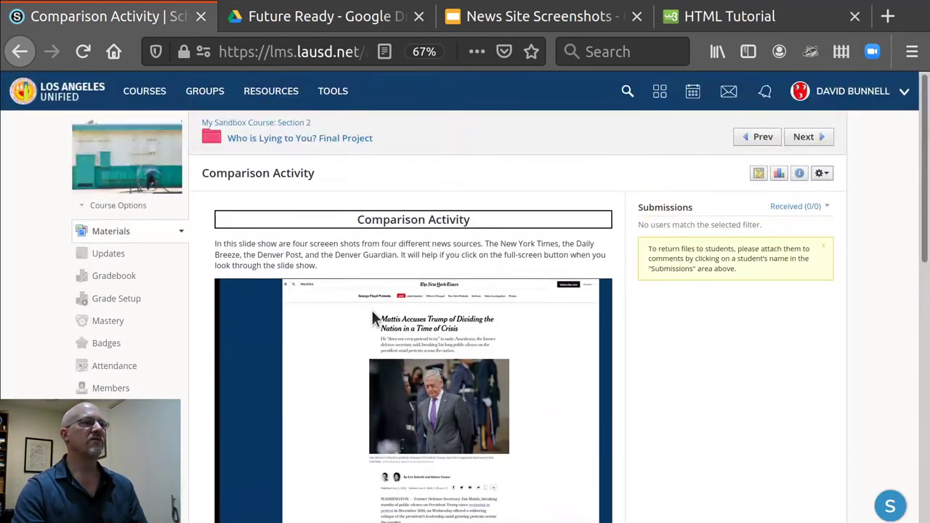
mouse_move(255, 28)
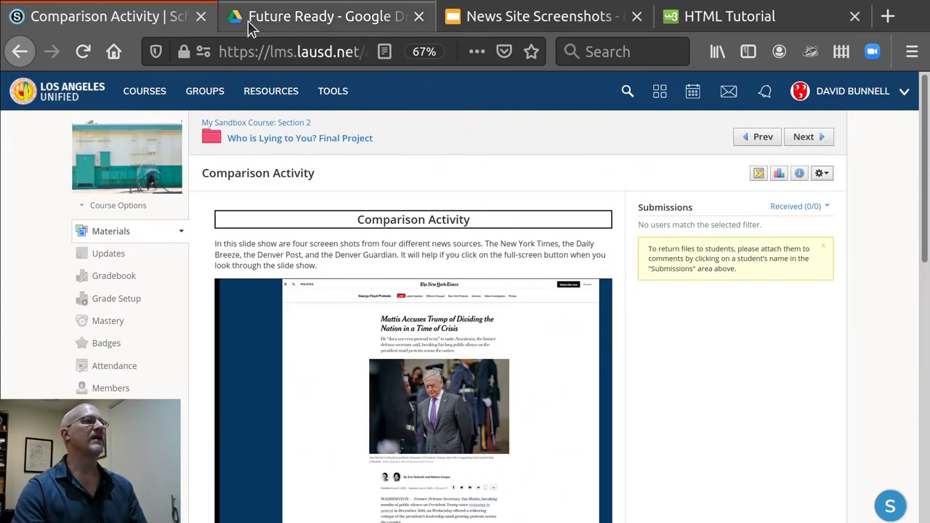
click(539, 16)
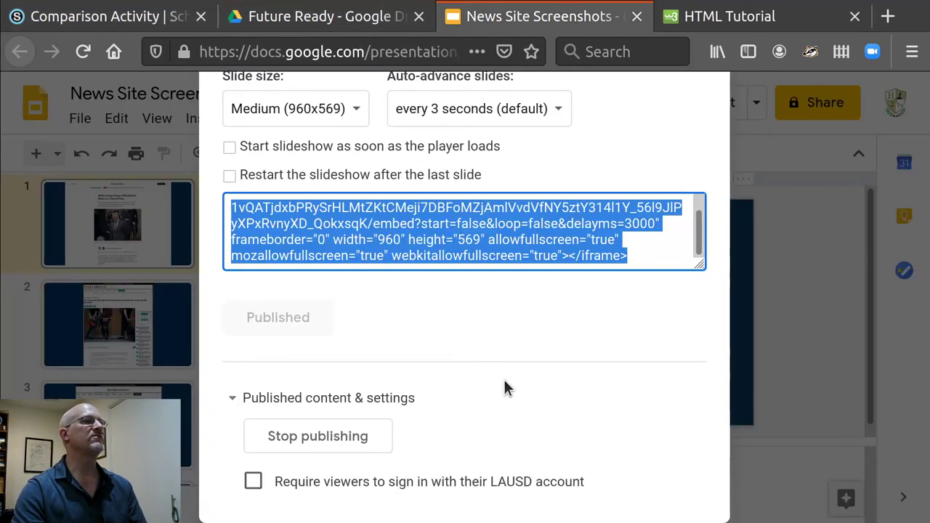
mouse_move(799, 341)
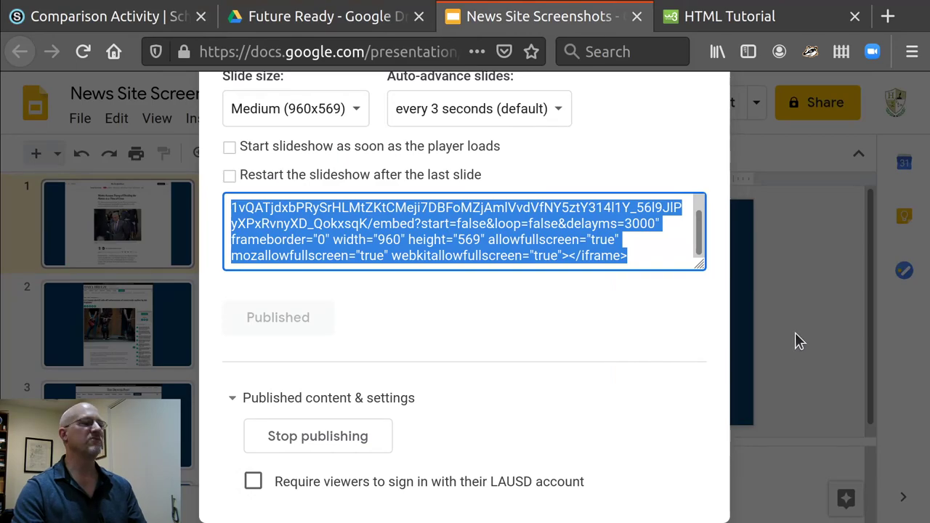
click(80, 118)
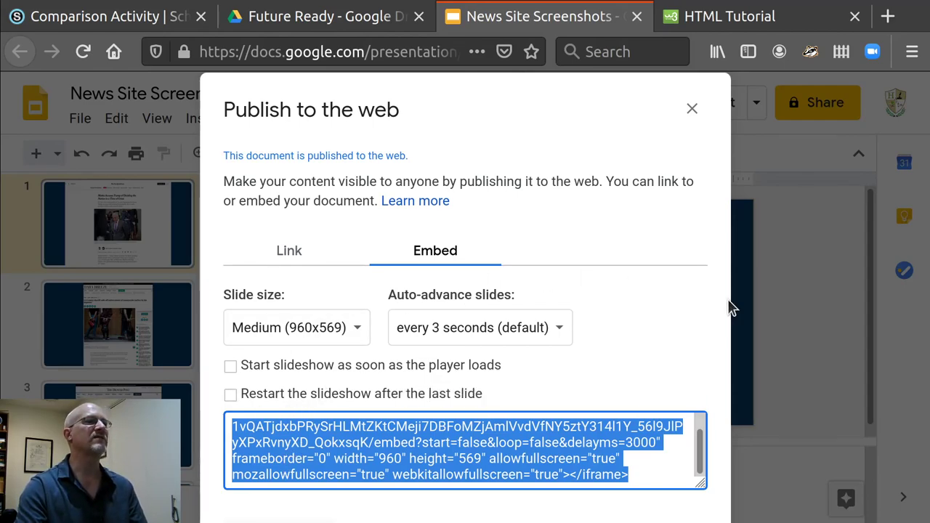
click(102, 16)
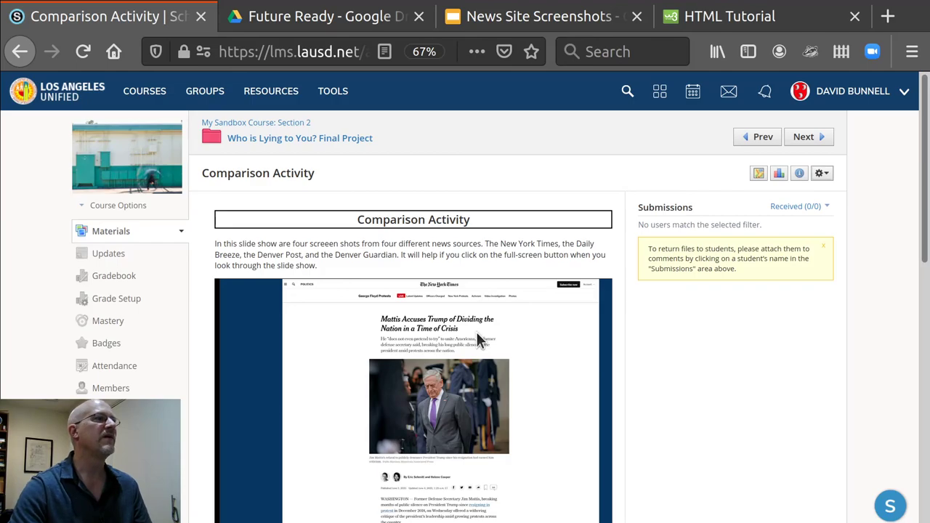
mouse_move(270, 279)
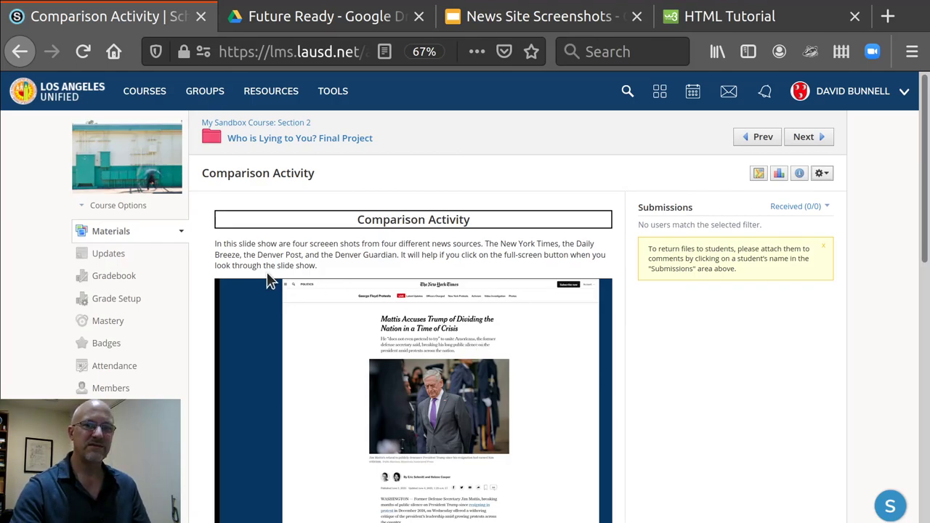